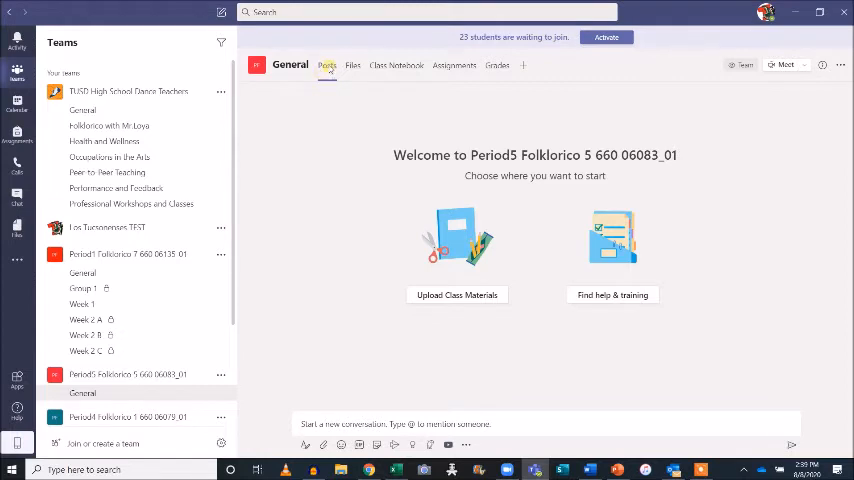
mouse_move(352, 64)
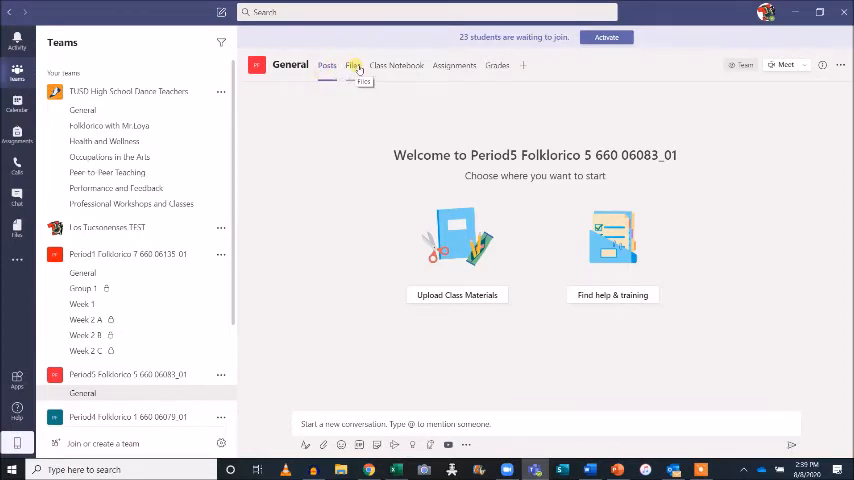
mouse_move(396, 64)
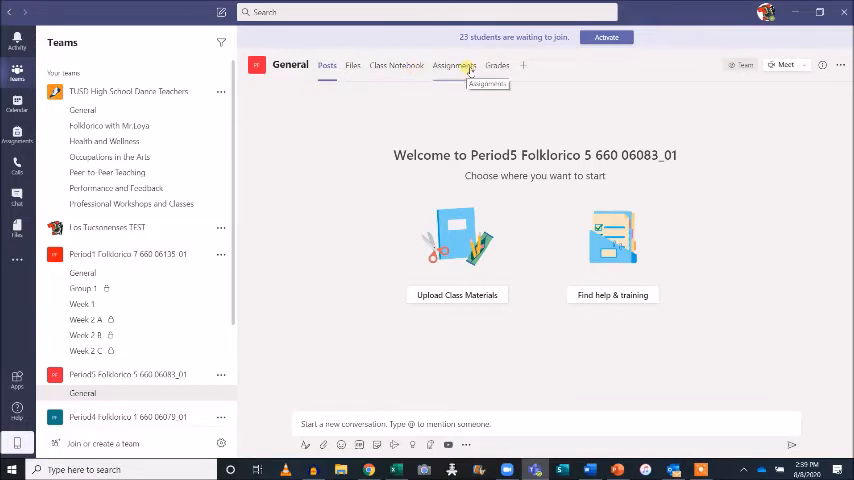
mouse_move(400, 120)
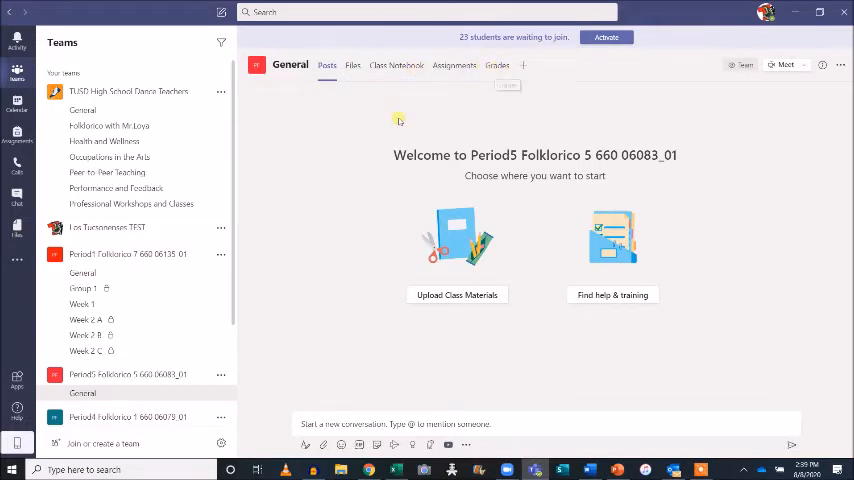
mouse_move(258, 322)
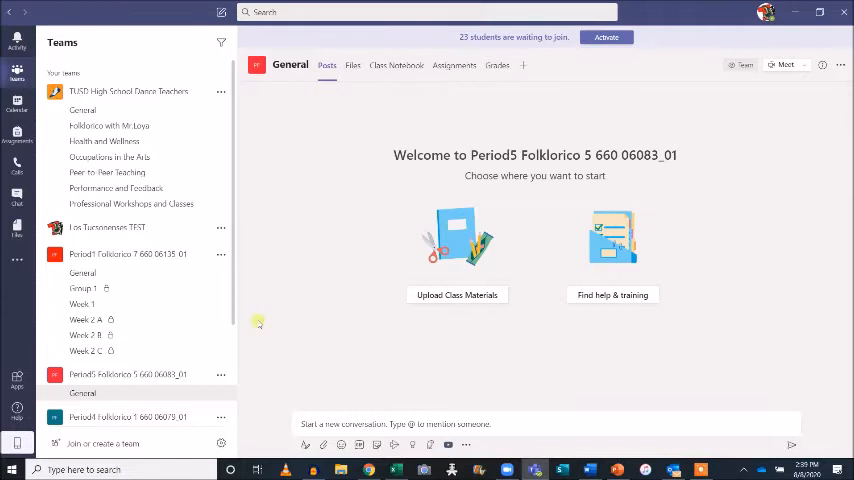
mouse_move(234, 368)
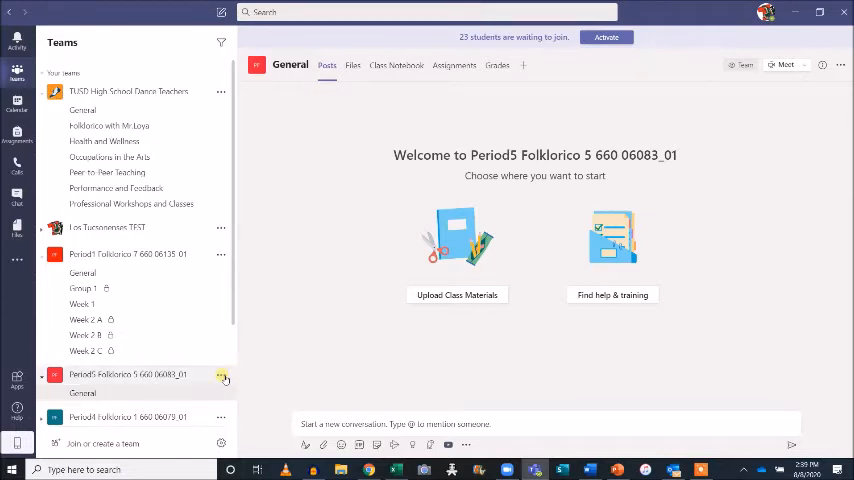
Start a new channel named Week 1 on the Period5 team with Standard privacy for everyone.
left_click(220, 378)
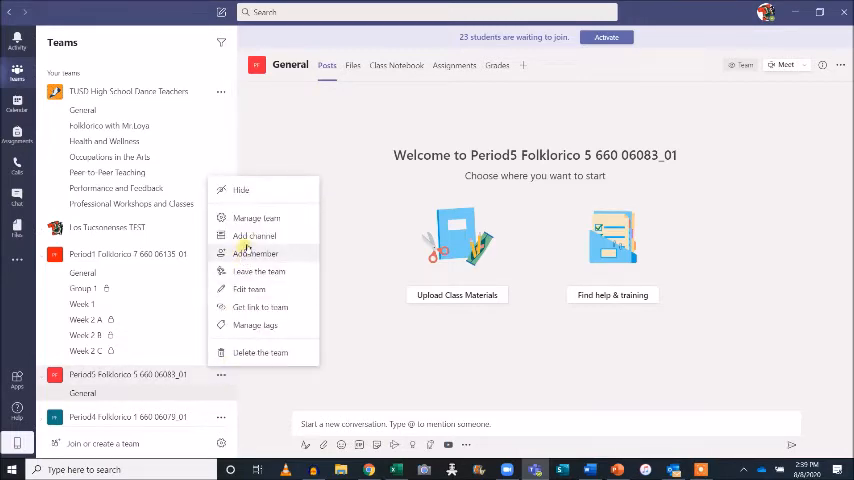
left_click(254, 236)
type("Week 1")
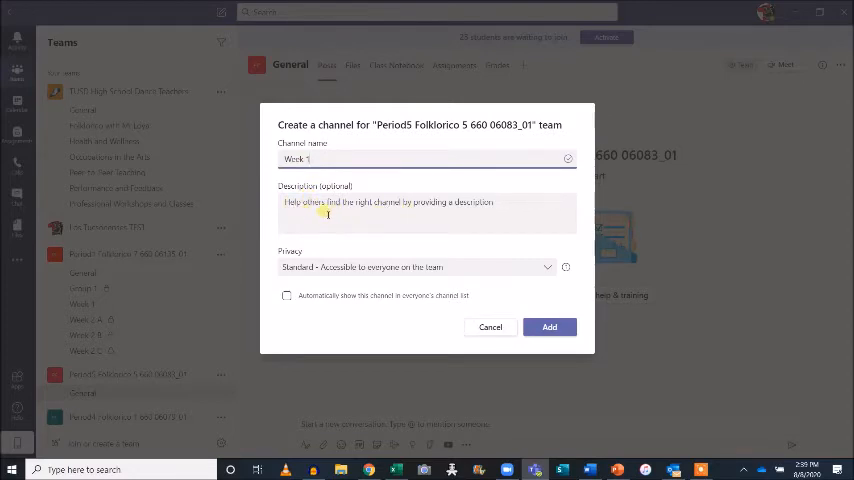
left_click(416, 268)
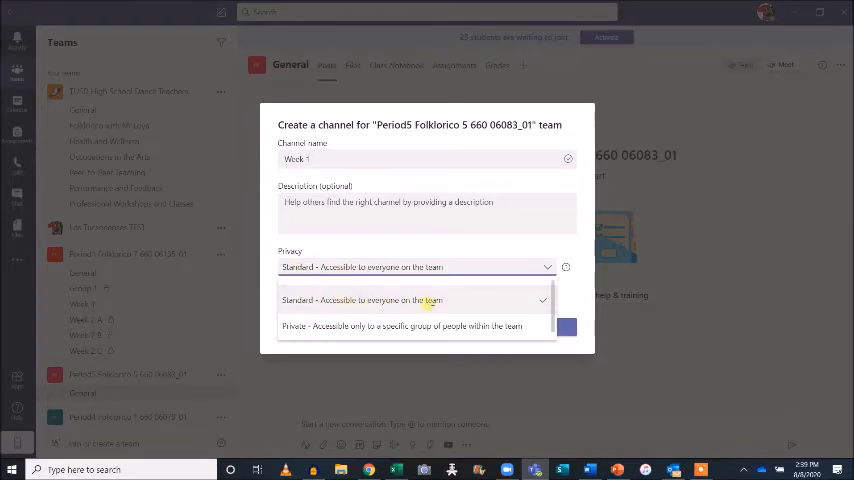
left_click(390, 300)
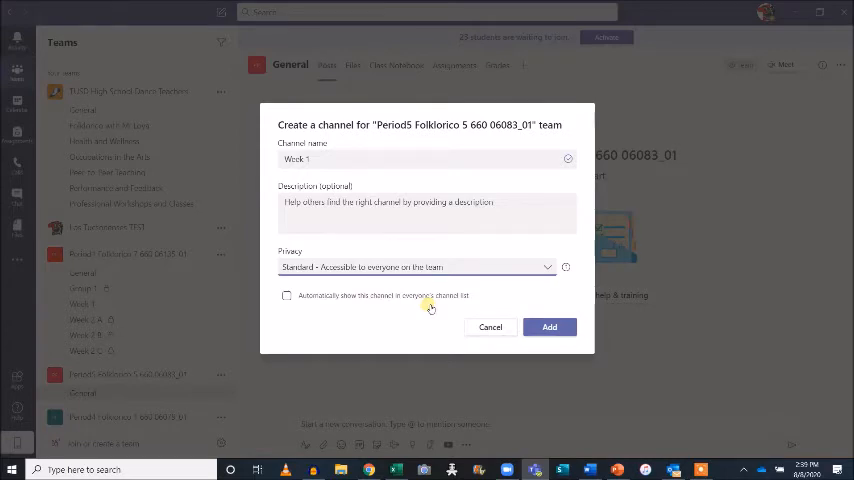
Set the channel to show automatically in everyone's list and create it.
left_click(286, 296)
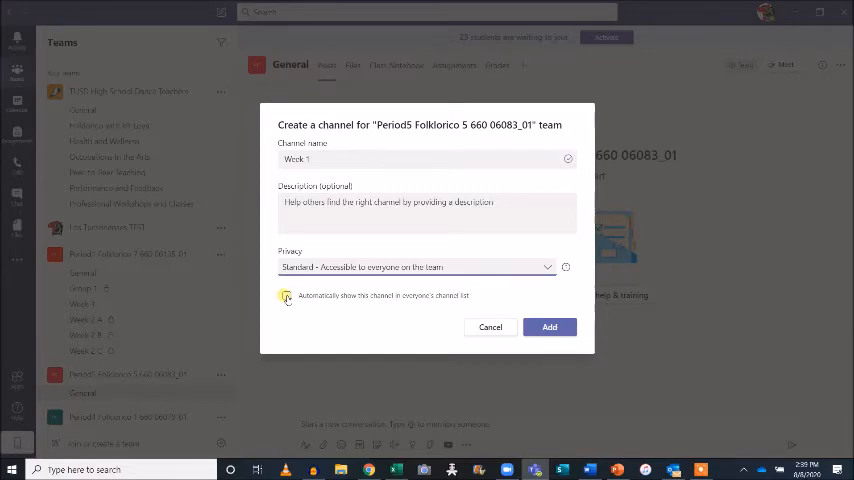
left_click(288, 296)
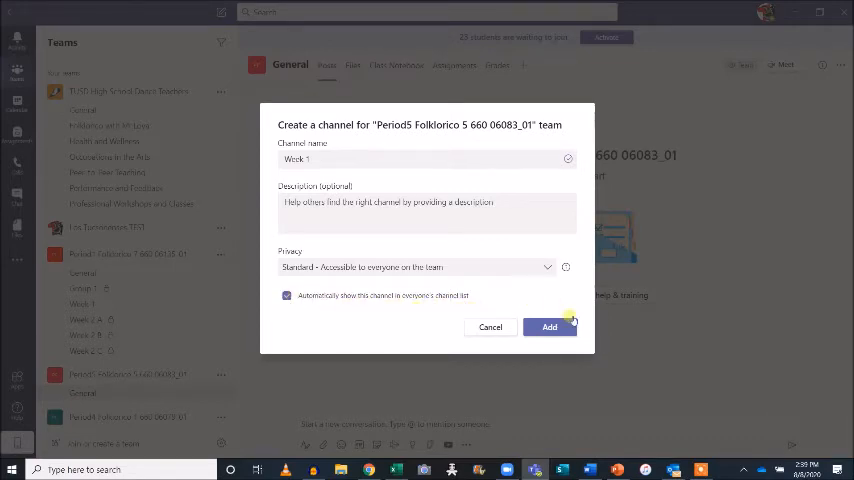
left_click(548, 328)
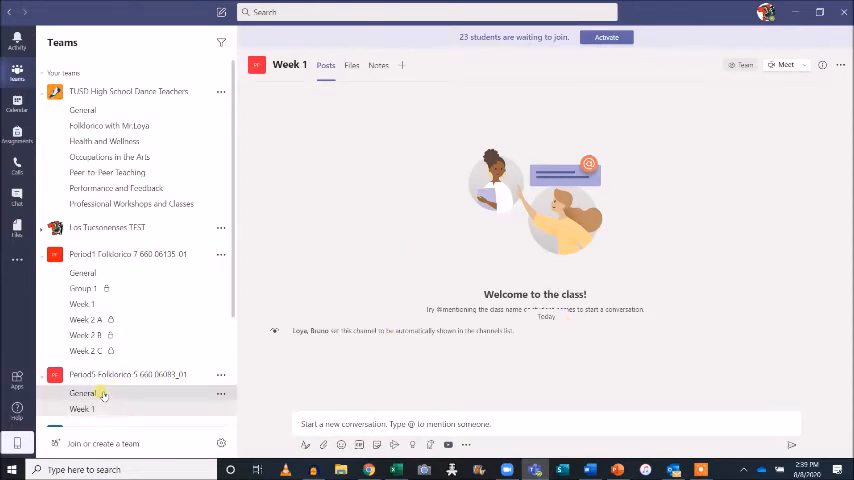
left_click(82, 392)
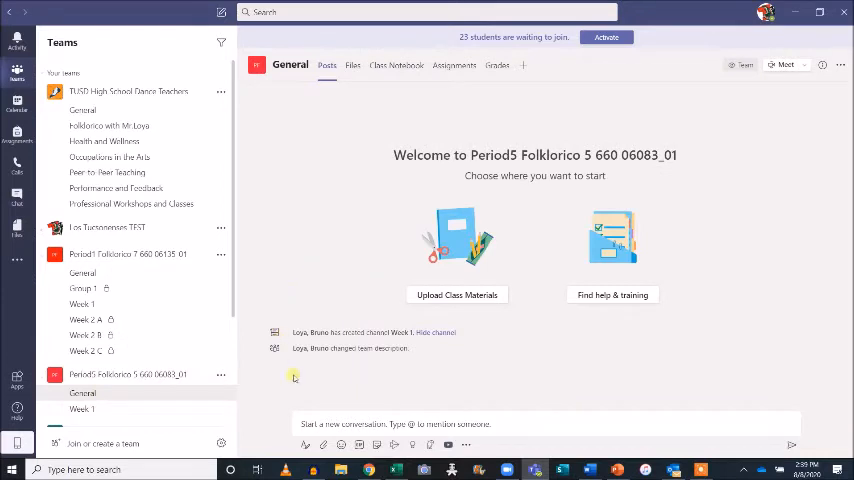
mouse_move(348, 392)
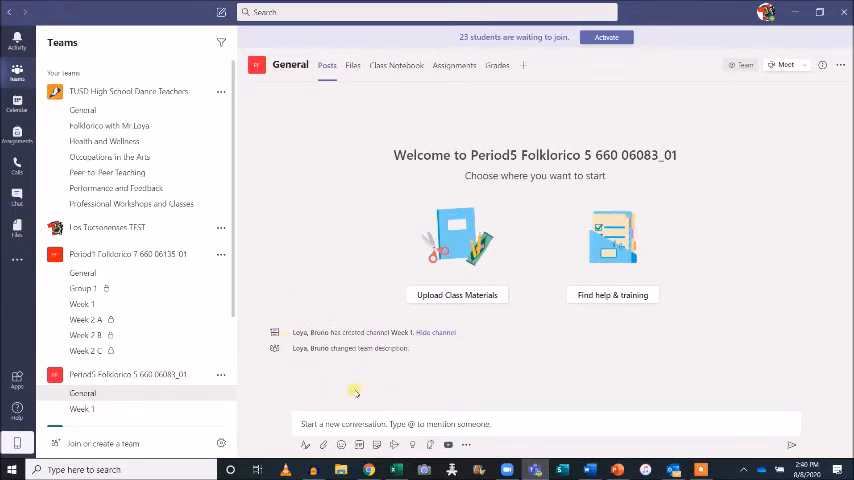
mouse_move(282, 396)
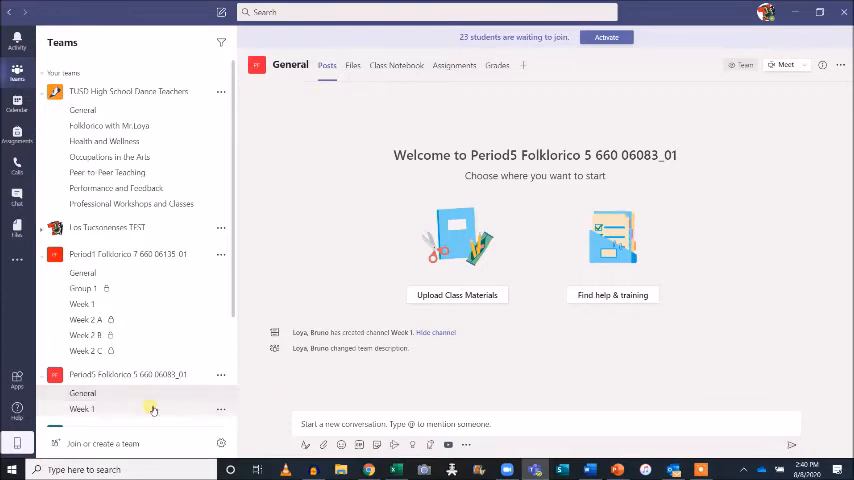
left_click(82, 408)
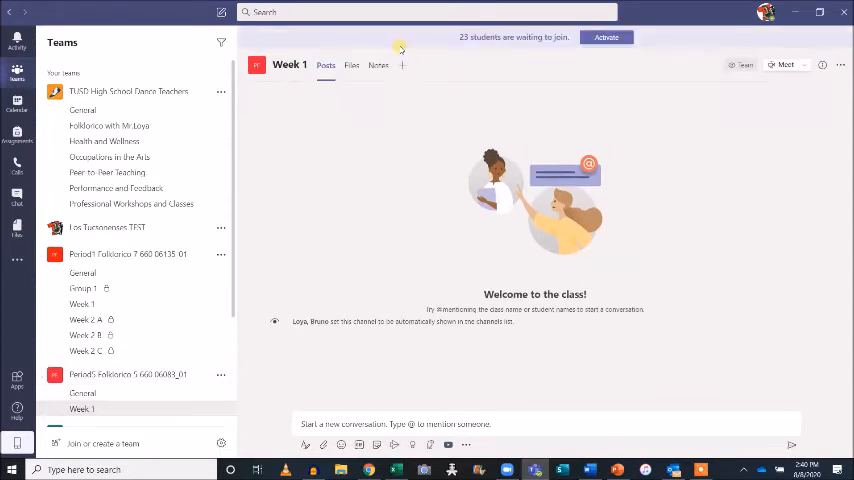
Add a Website tab to the Week 1 channel and name it 'Week 1 Assign...'.
left_click(402, 64)
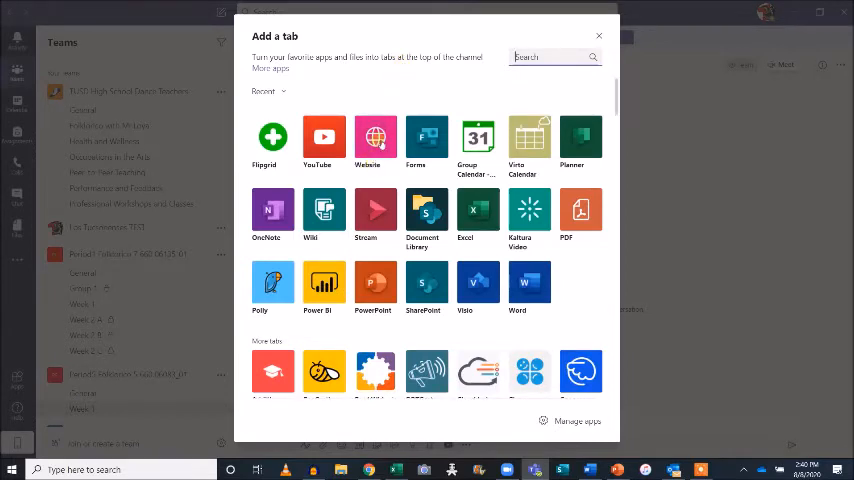
mouse_move(376, 140)
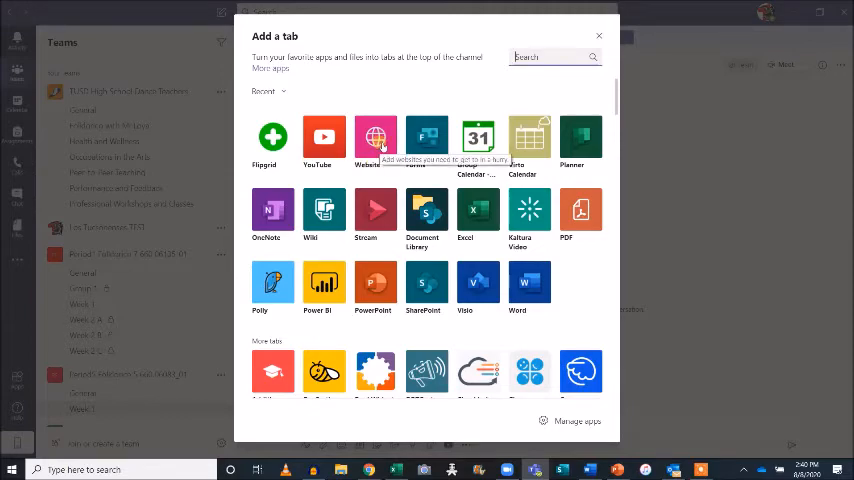
left_click(376, 136)
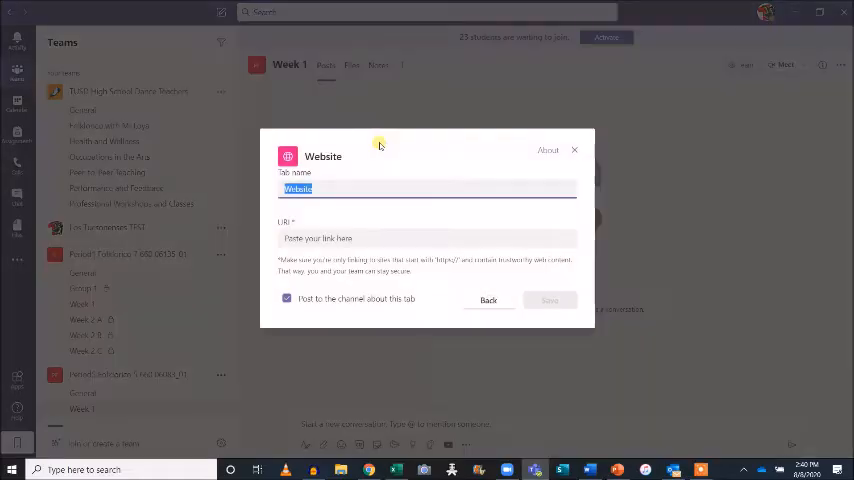
type("Week")
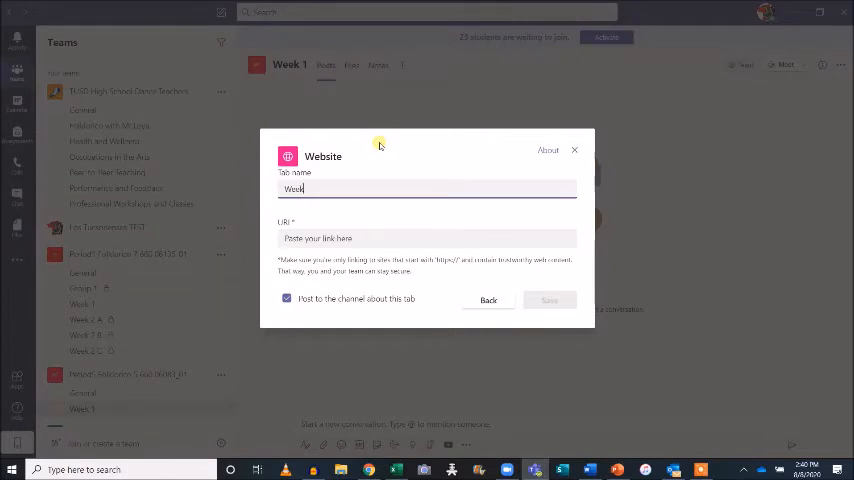
type("1 Assign")
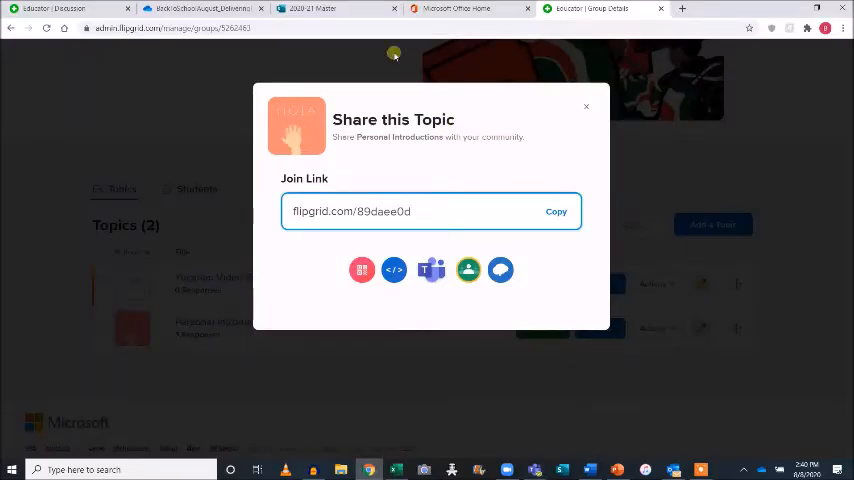
Switch to OneDrive and reopen the folder's sharing link settings.
left_click(200, 8)
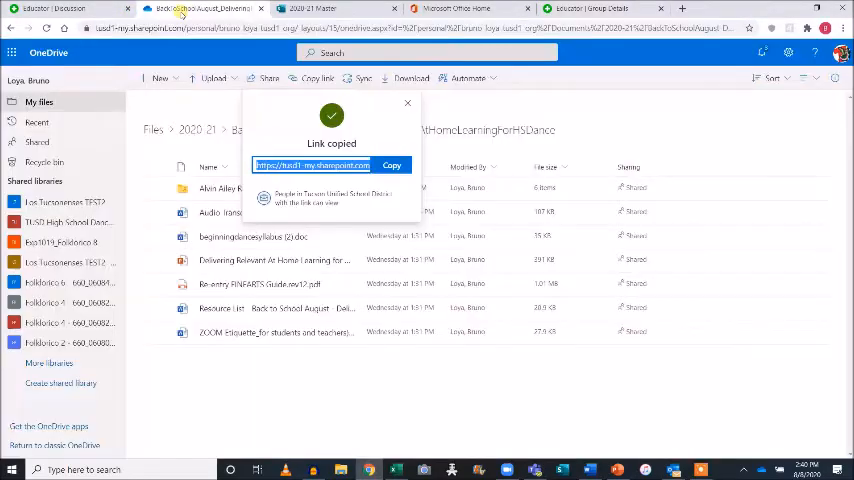
left_click(408, 104)
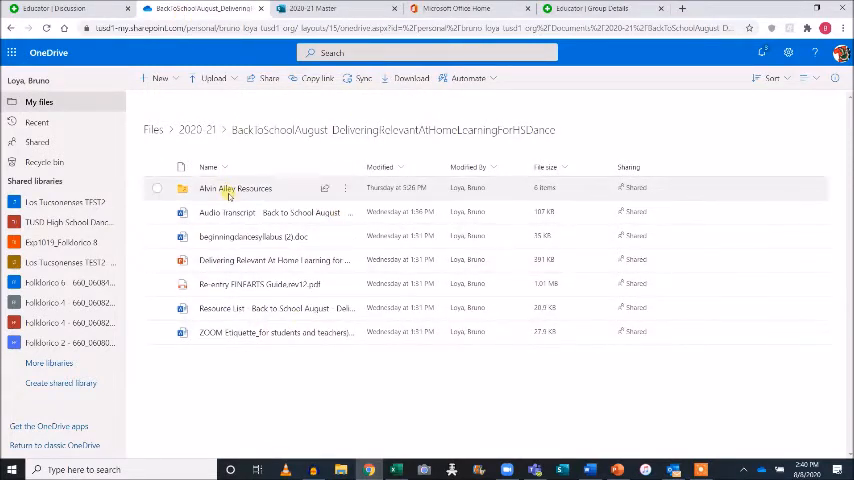
mouse_move(324, 188)
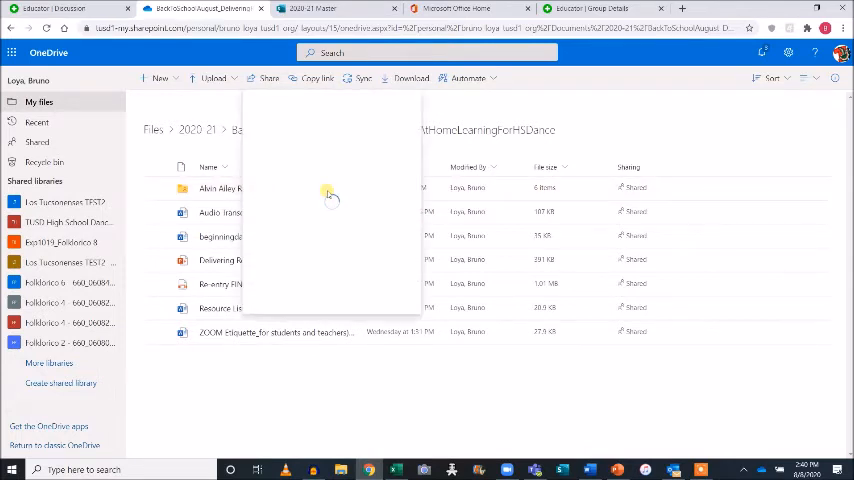
left_click(268, 78)
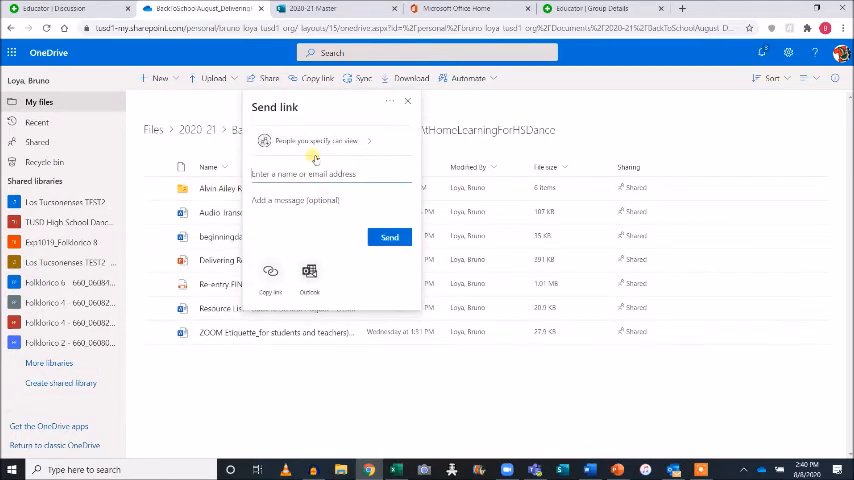
left_click(316, 140)
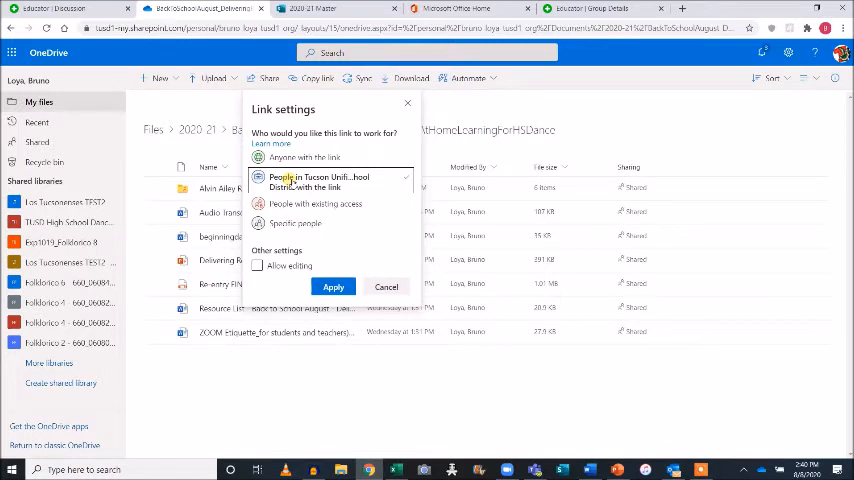
Limit the link to people in Tucson Unified School District, apply it and copy the link.
left_click(256, 266)
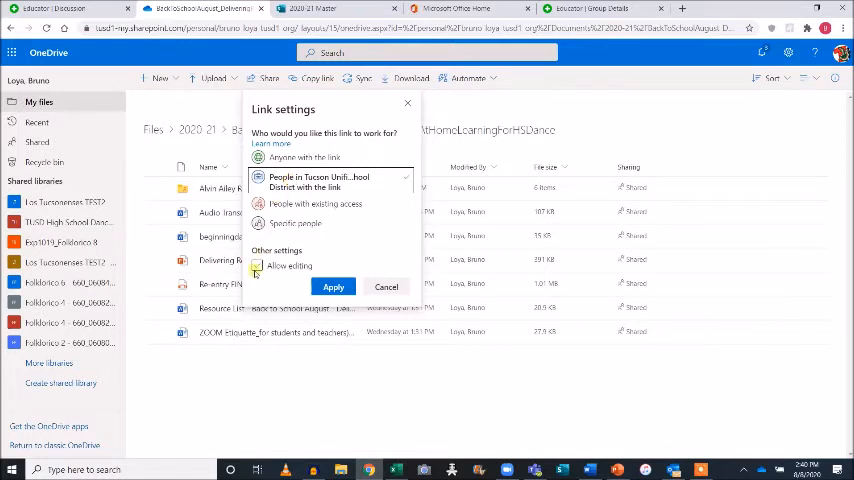
left_click(258, 266)
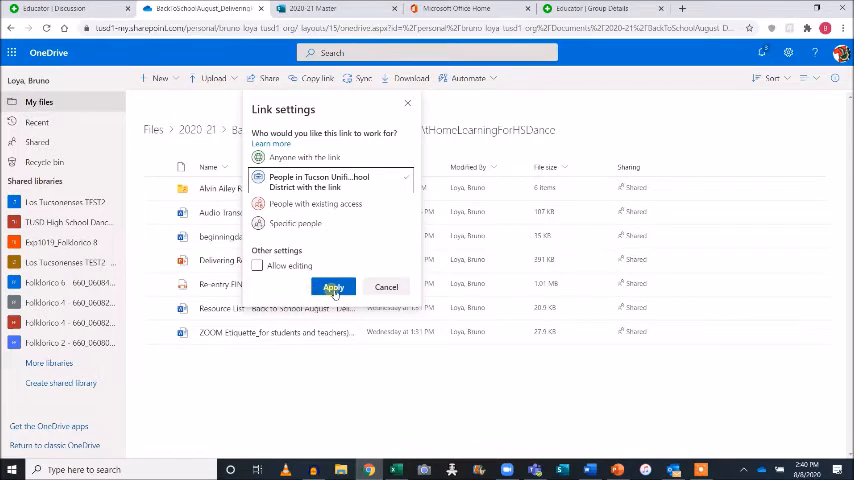
left_click(332, 288)
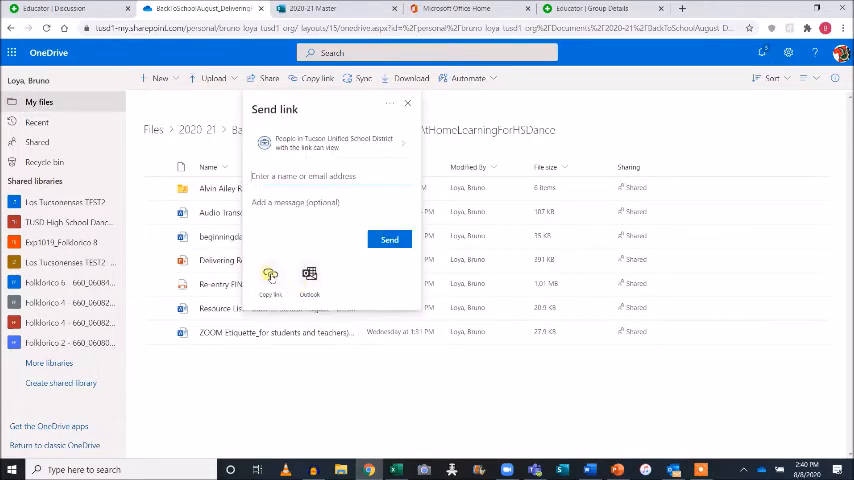
left_click(270, 280)
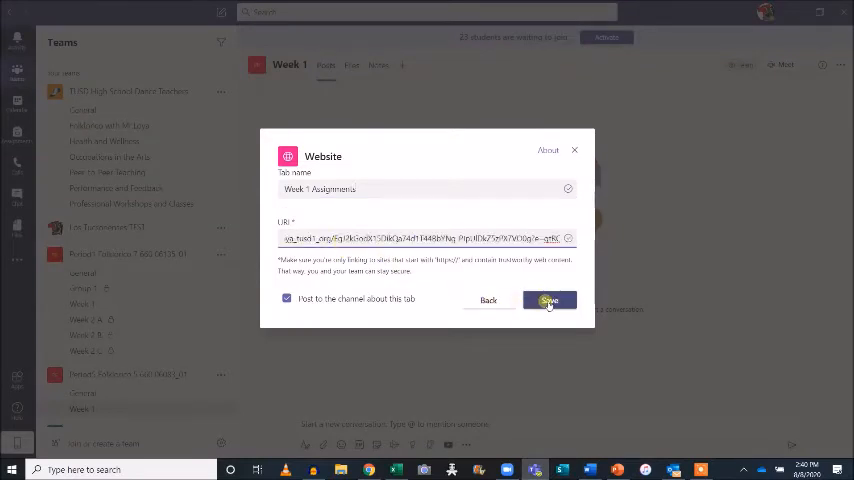
Save the Week 1 Assignments website tab and return to the channel's Posts.
left_click(548, 300)
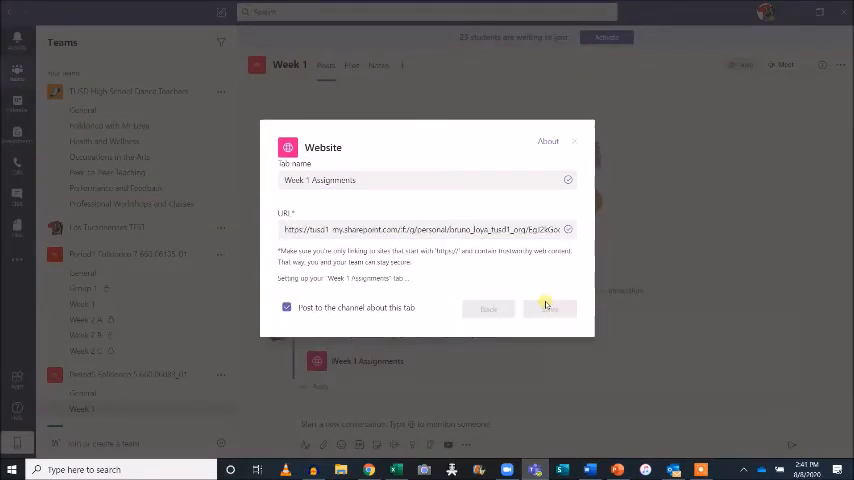
left_click(548, 308)
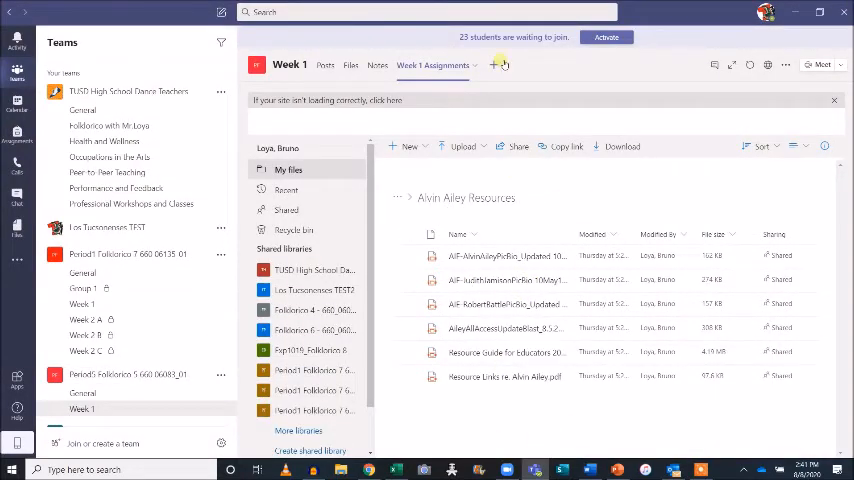
mouse_move(496, 64)
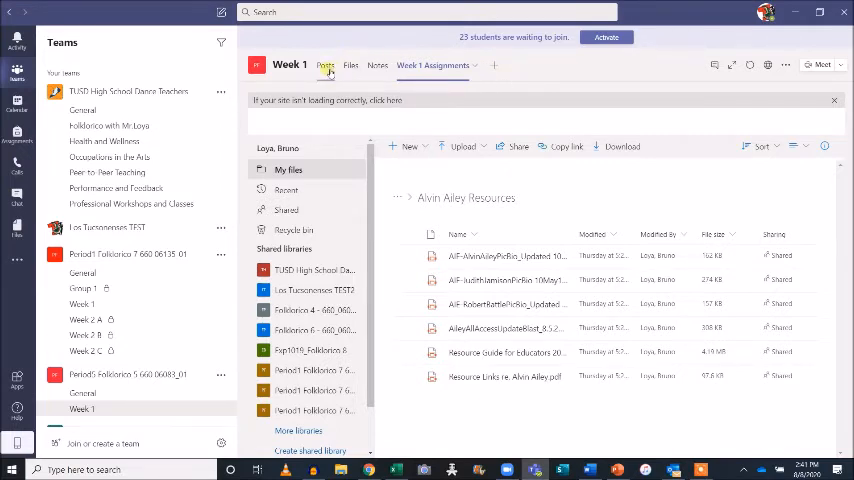
left_click(324, 64)
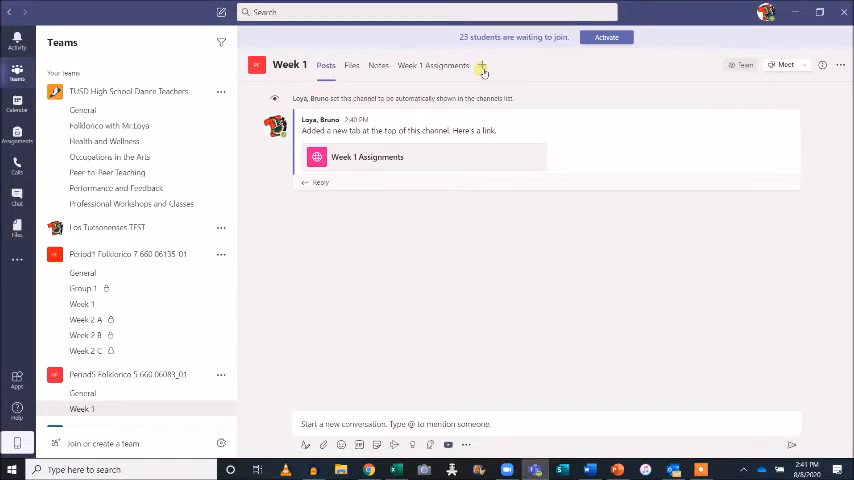
Add Flipgrid as a Week 1 channel tab and sign in to Flipgrid as an educator.
left_click(482, 66)
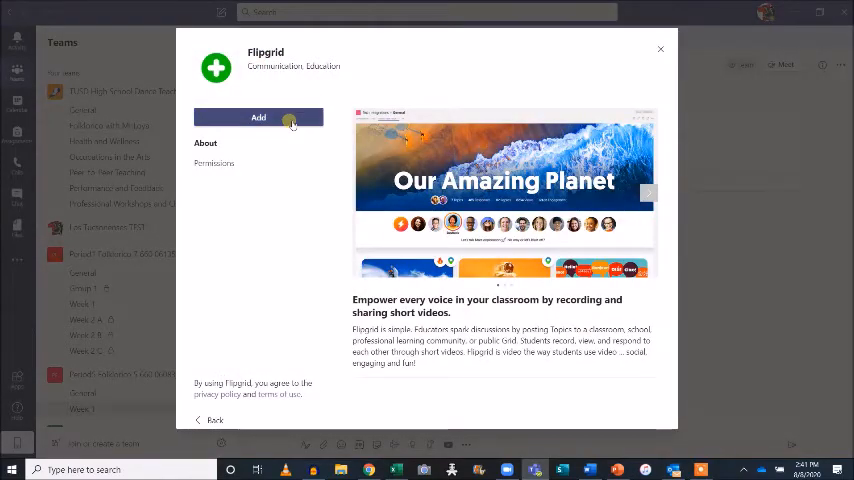
left_click(258, 116)
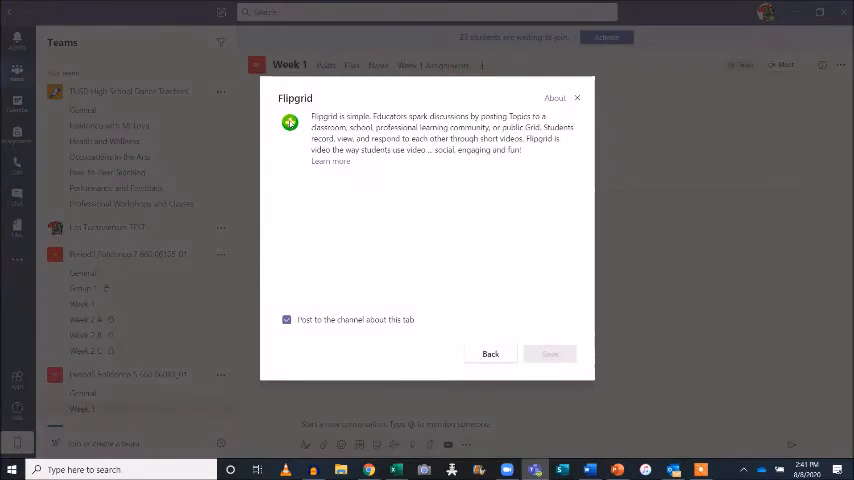
mouse_move(480, 264)
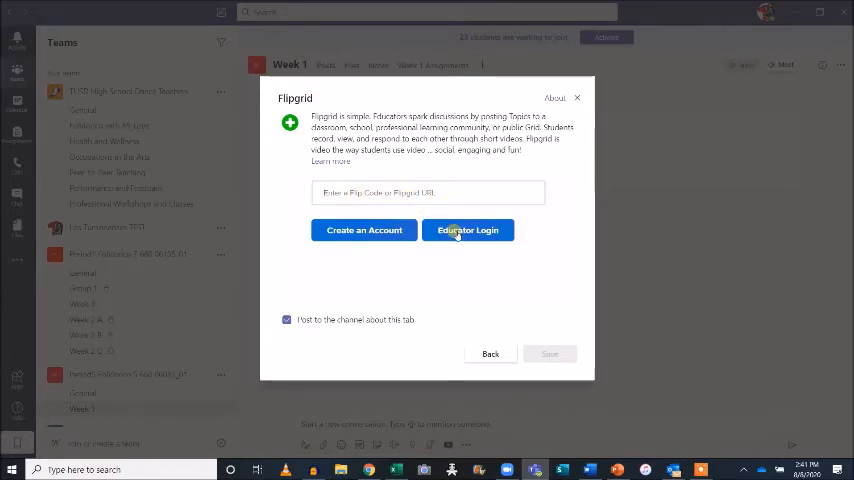
left_click(468, 230)
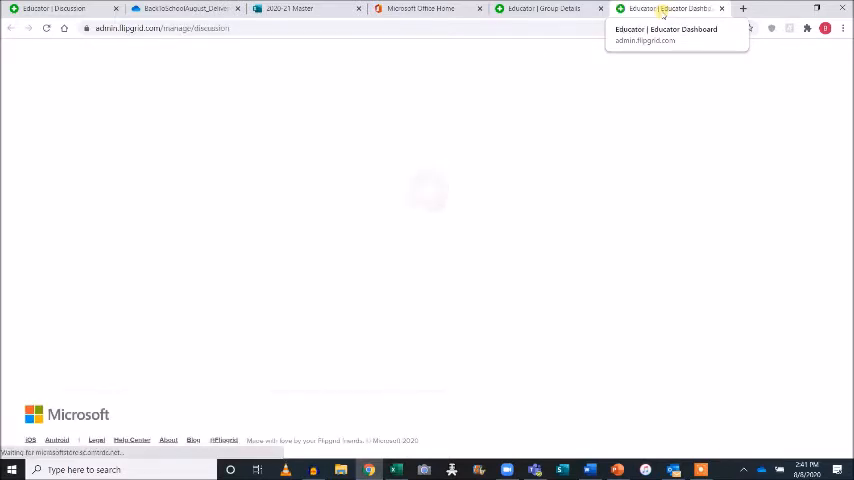
View the Folklorico 7/8 (Period 1) group's join link on the Flipgrid dashboard, then close it.
left_click(670, 8)
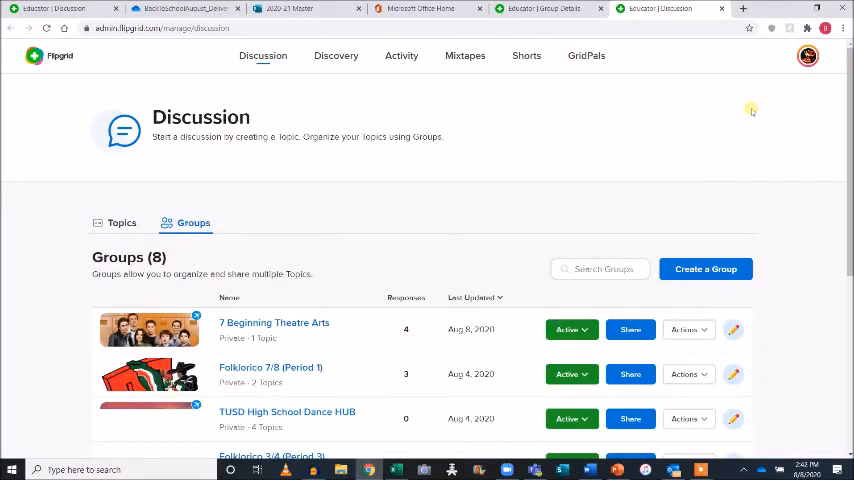
scroll("down", 3)
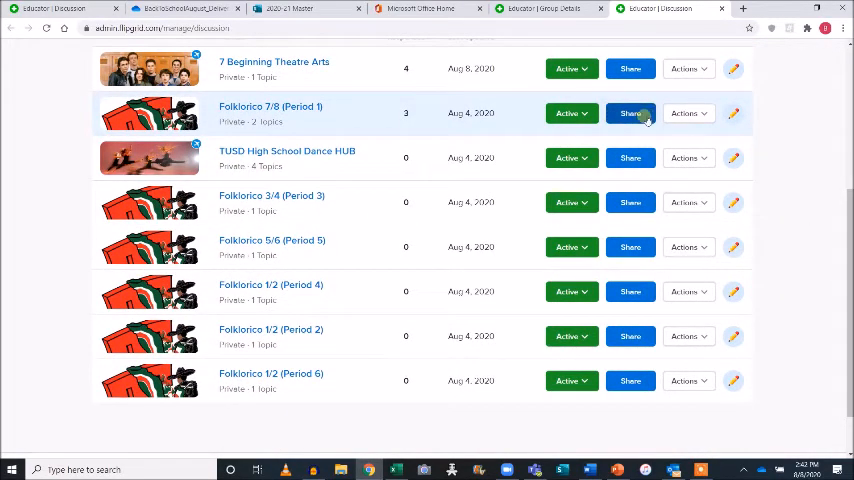
left_click(630, 112)
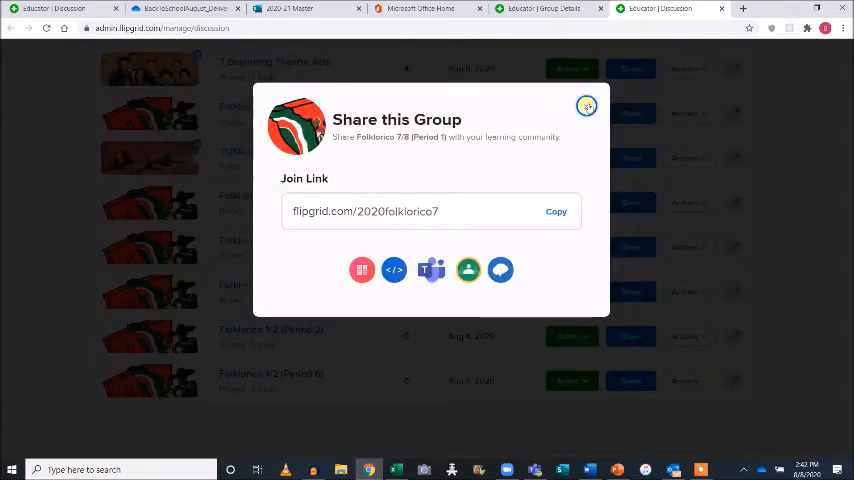
left_click(586, 104)
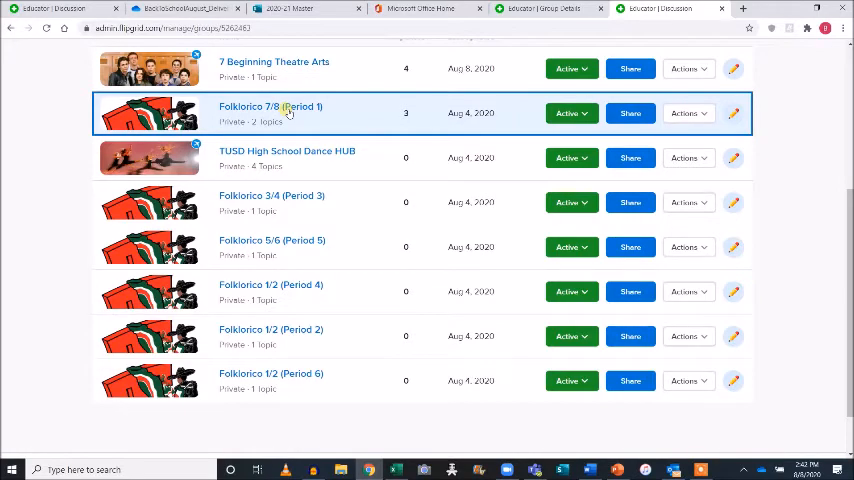
Enter the Folklorico 7/8 (Period 1) group and share its Personal Introductions topic link.
left_click(270, 106)
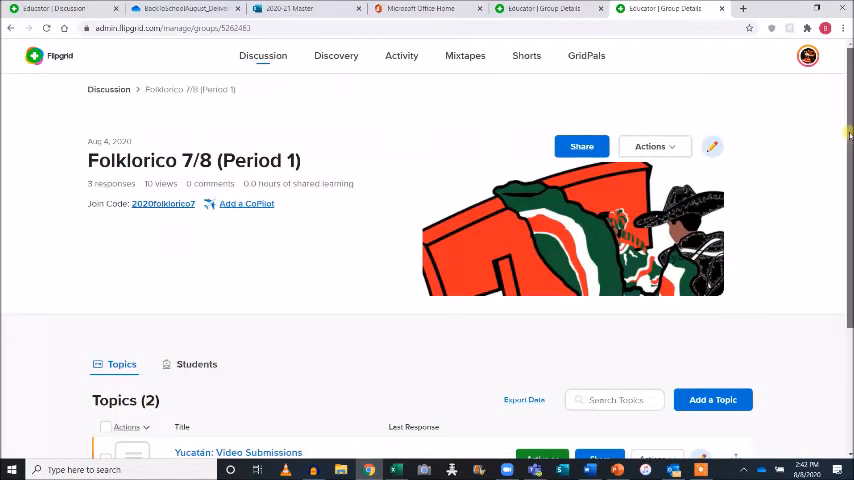
scroll("down", 3)
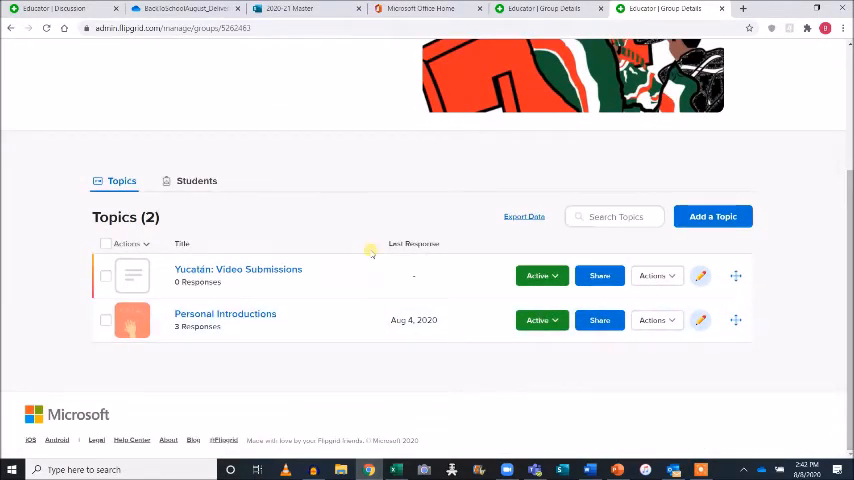
mouse_move(600, 320)
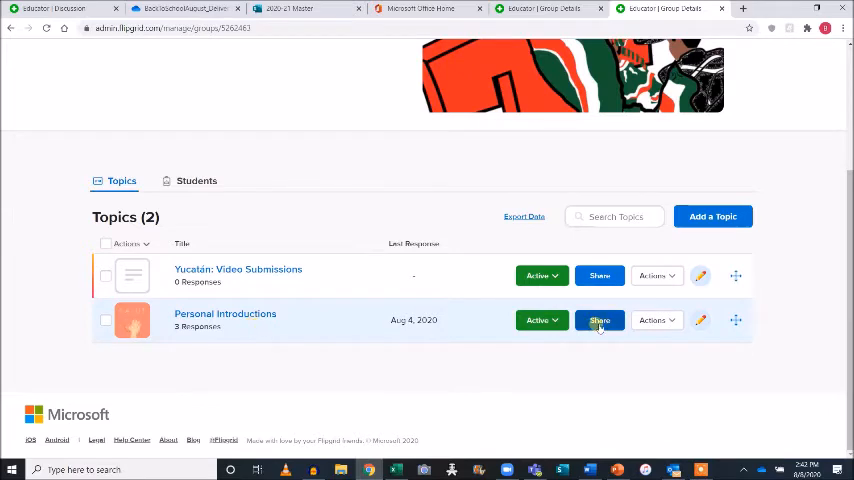
left_click(600, 320)
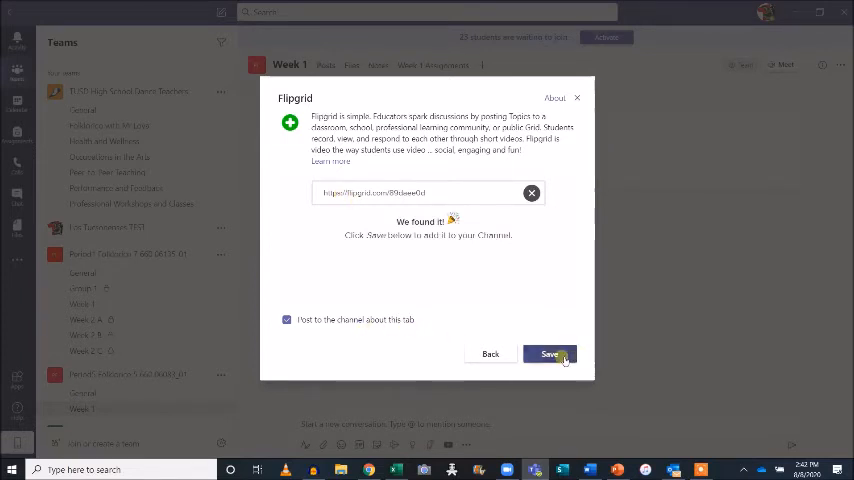
Save the Flipgrid tab with the topic link and scroll through Personal Introductions and its responses.
left_click(550, 354)
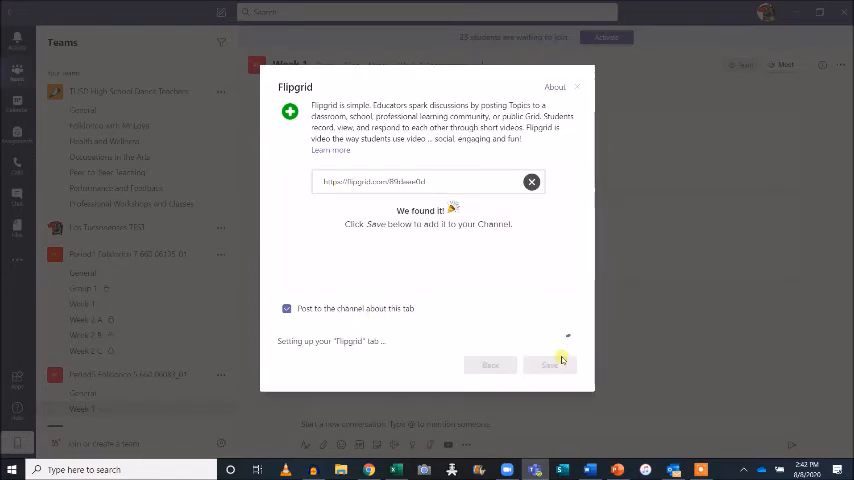
left_click(550, 364)
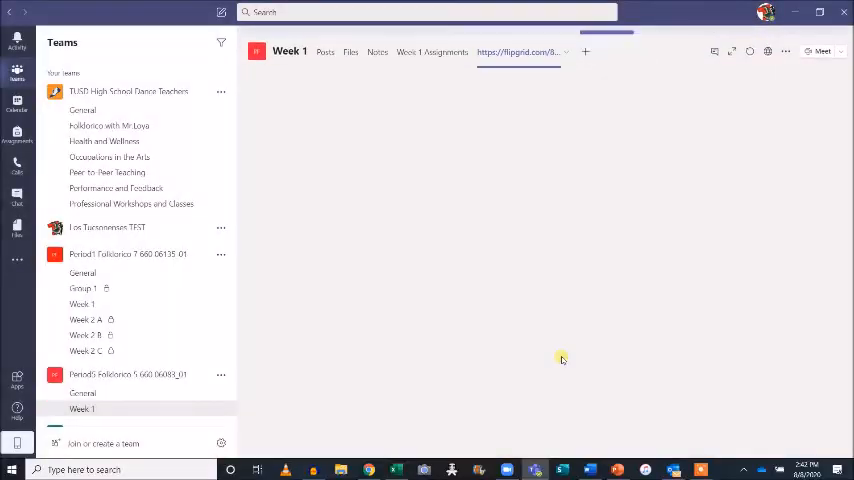
left_click(518, 52)
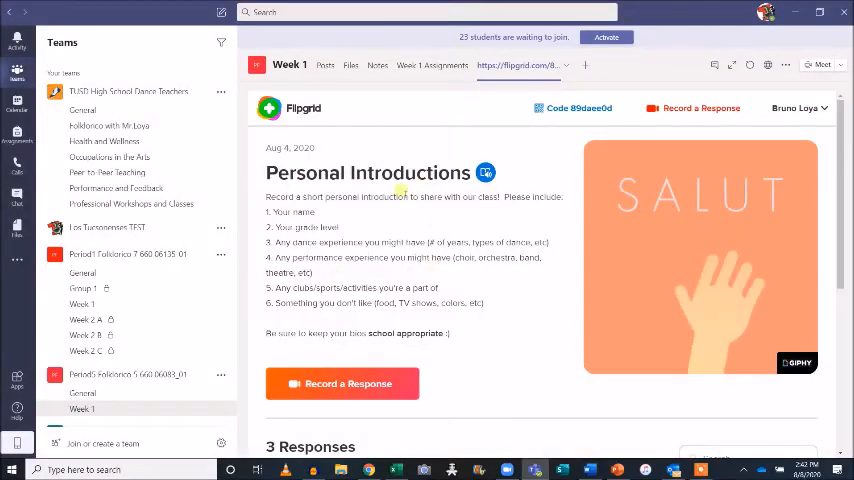
scroll("down", 3)
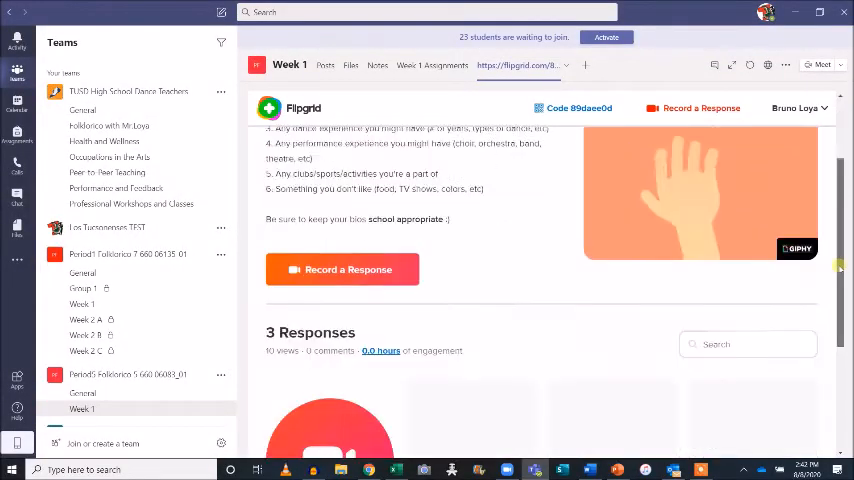
scroll("down", 3)
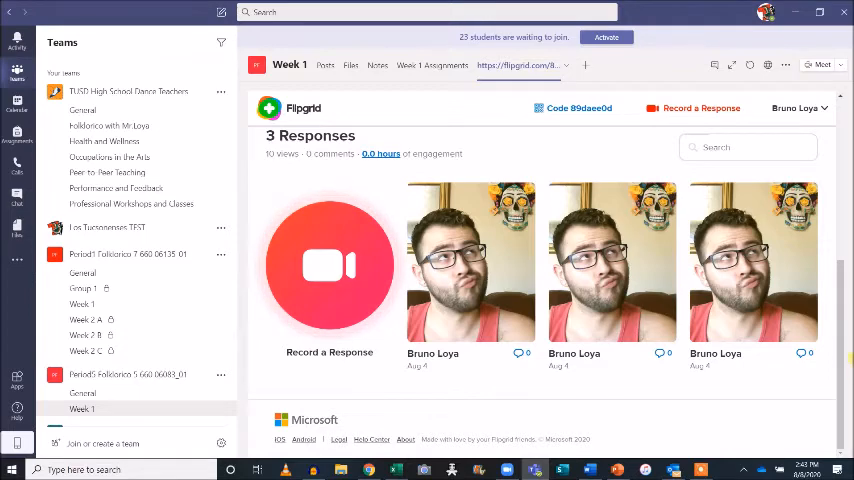
scroll("up", 3)
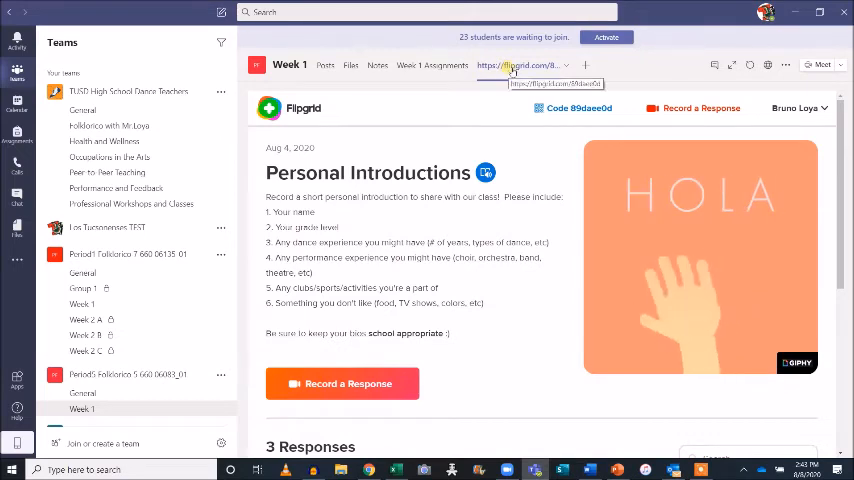
Rename the Flipgrid tab to 'Personal Introductions' and reopen it.
left_click(552, 64)
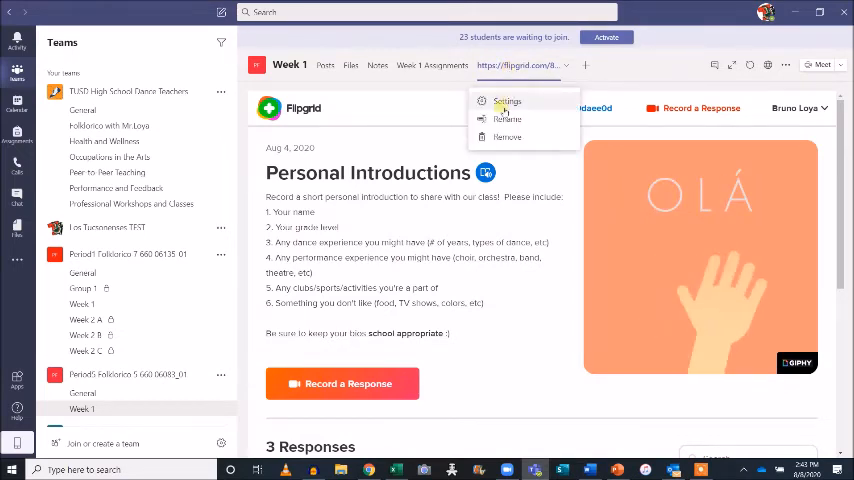
left_click(506, 120)
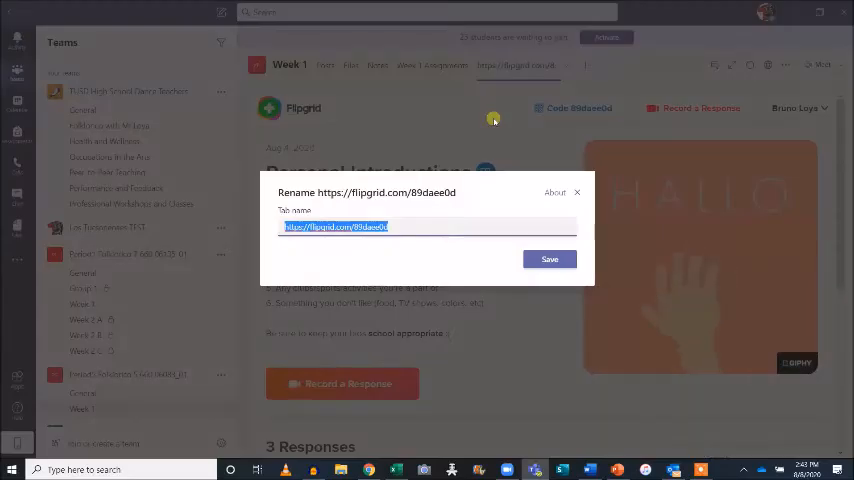
type("Personal Introductions")
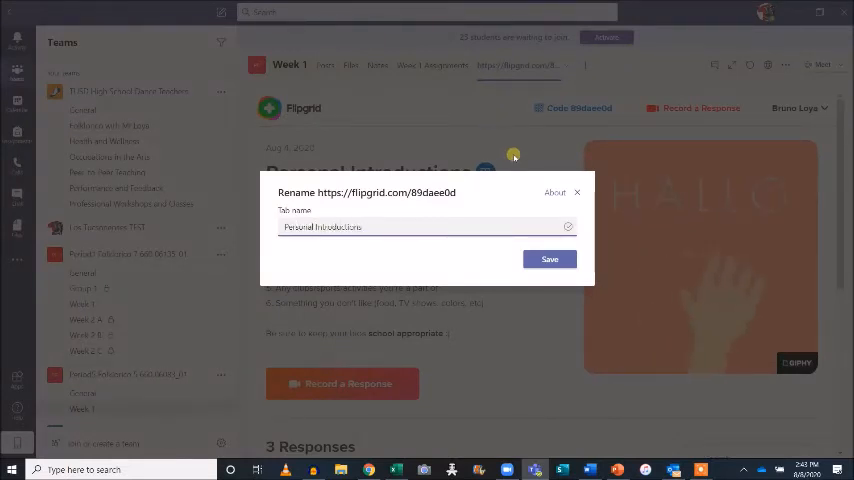
left_click(548, 260)
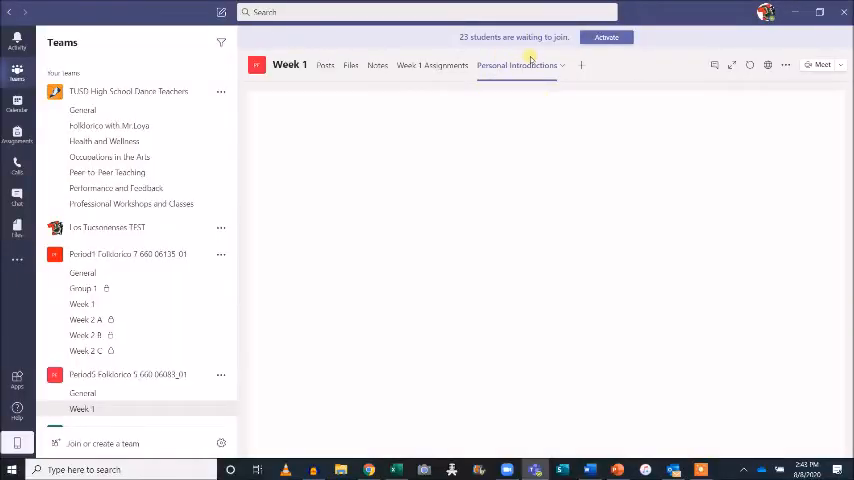
left_click(516, 64)
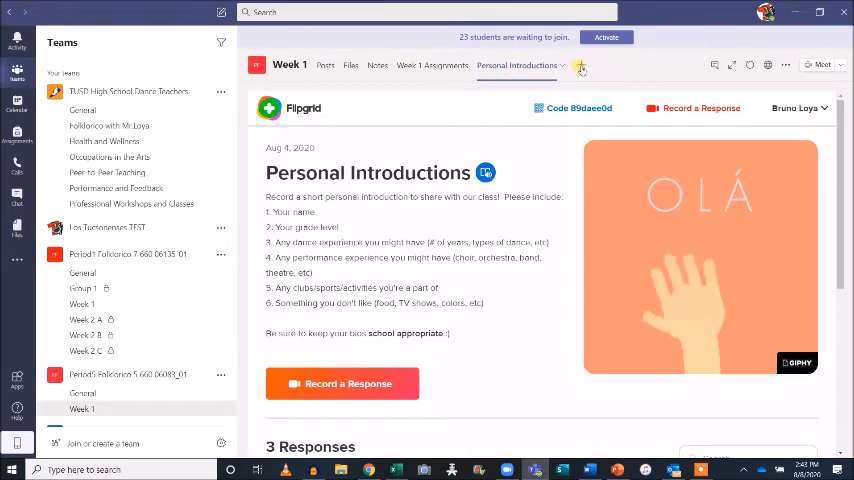
Add a YouTube tab and search for 'ballet folklorico de mexico'.
left_click(580, 68)
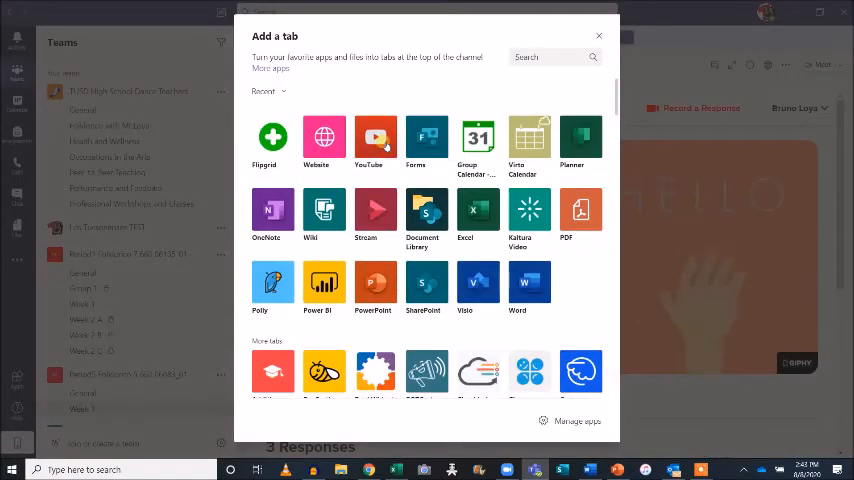
left_click(376, 140)
type("ballet folklorico de m")
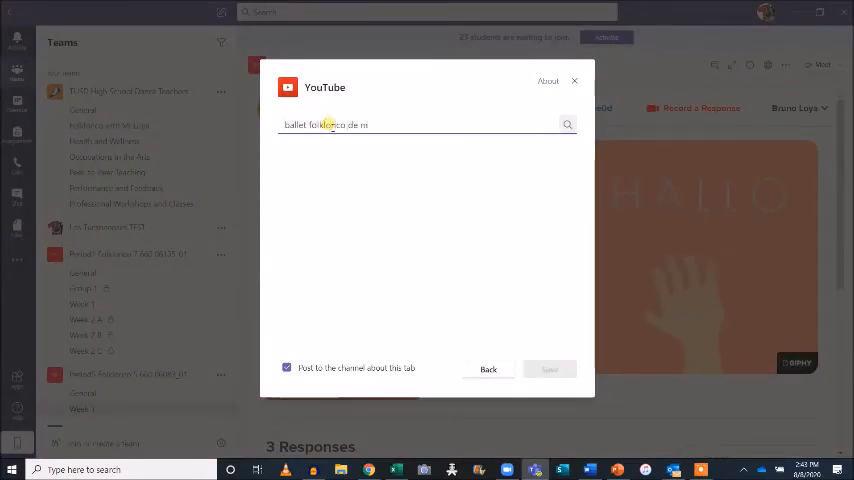
type("exico")
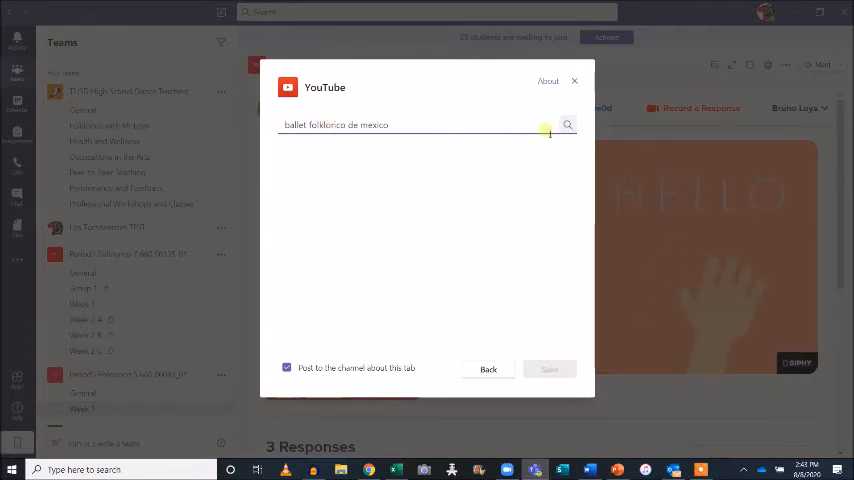
left_click(568, 124)
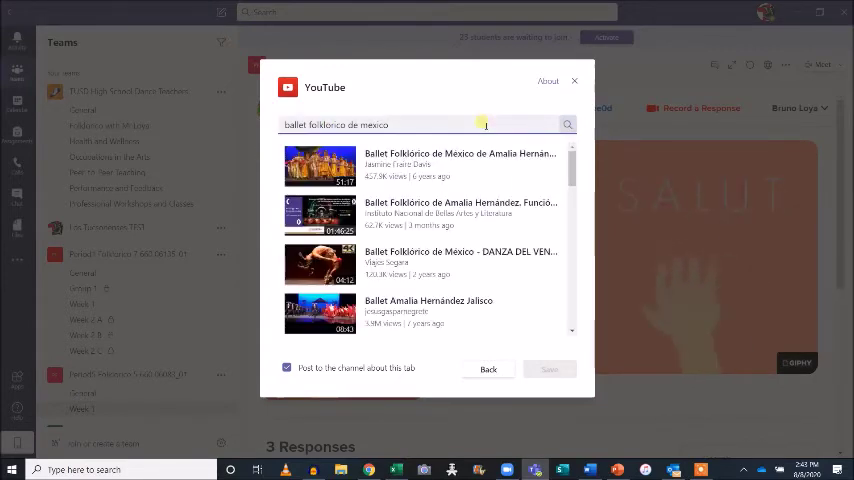
Pick the first Ballet Folklórico de México video and save it as the tab.
left_click(420, 164)
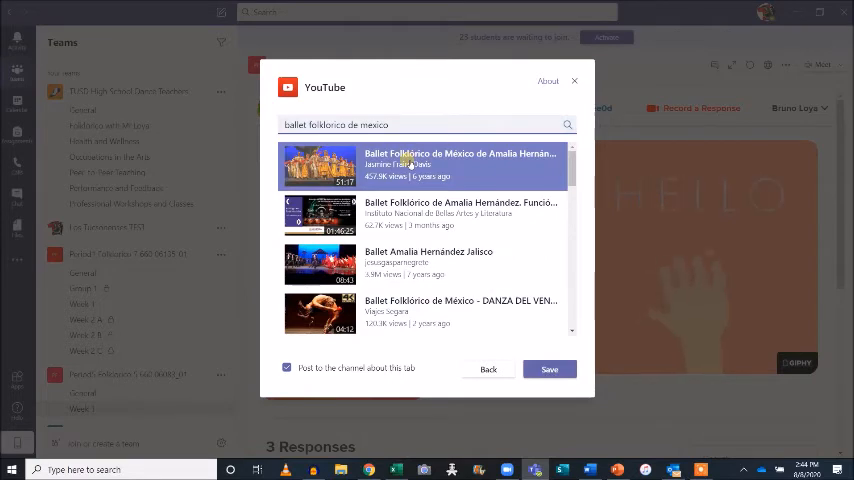
left_click(548, 368)
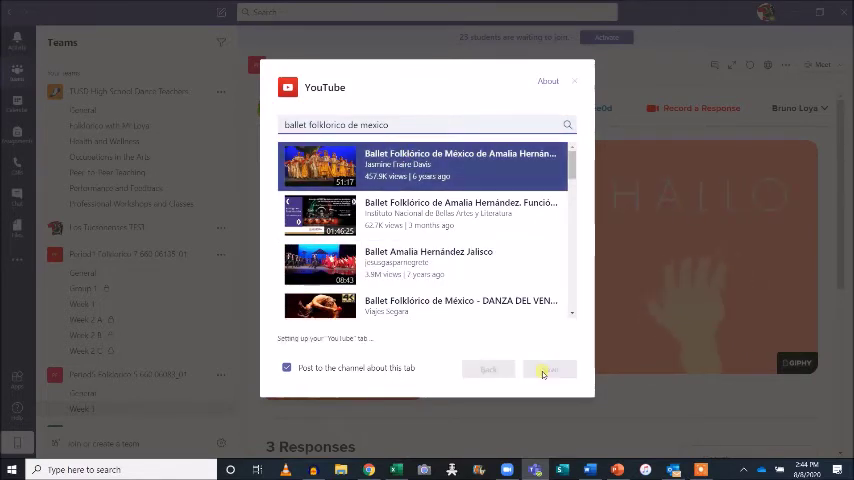
left_click(548, 368)
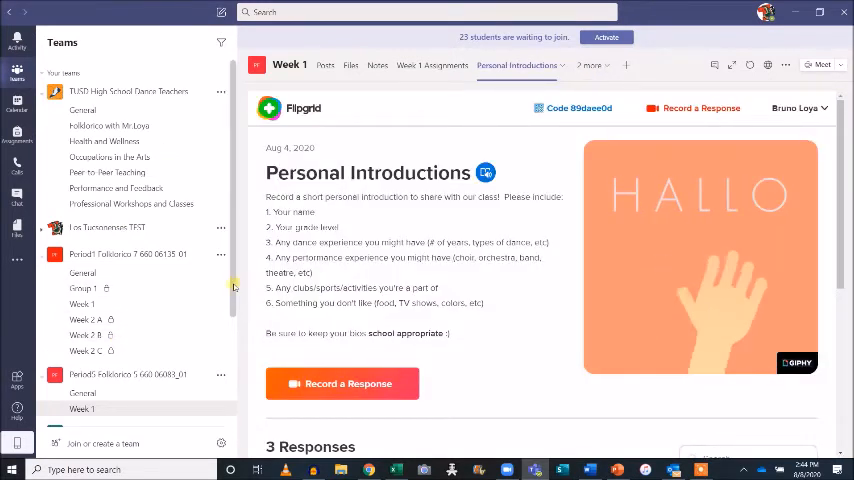
Start a new channel on the Period 5 team and name it 'Group 1'.
scroll("down", 3)
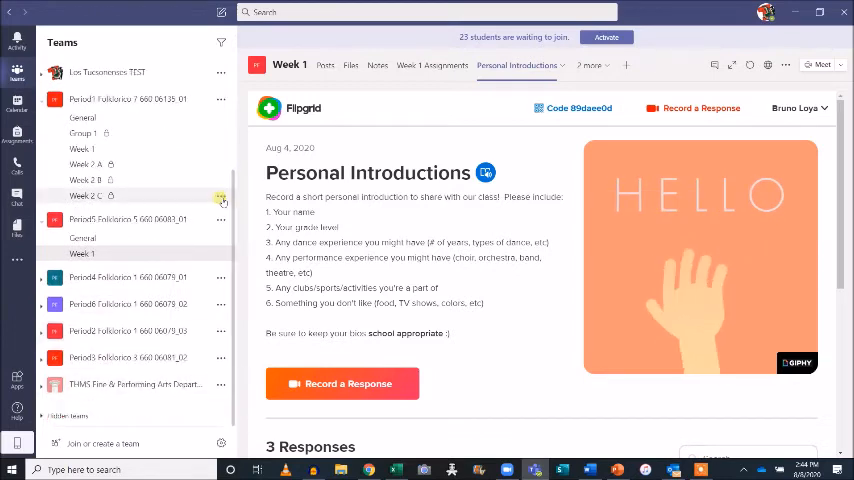
mouse_move(220, 220)
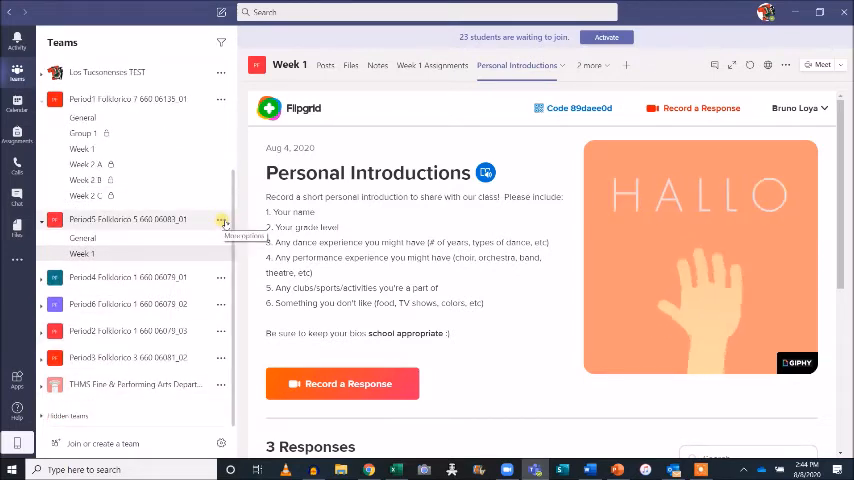
left_click(220, 220)
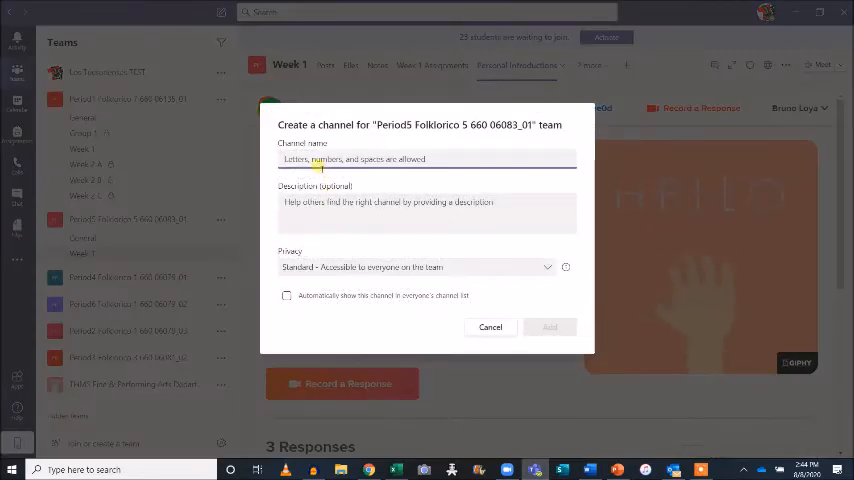
type("Group 1")
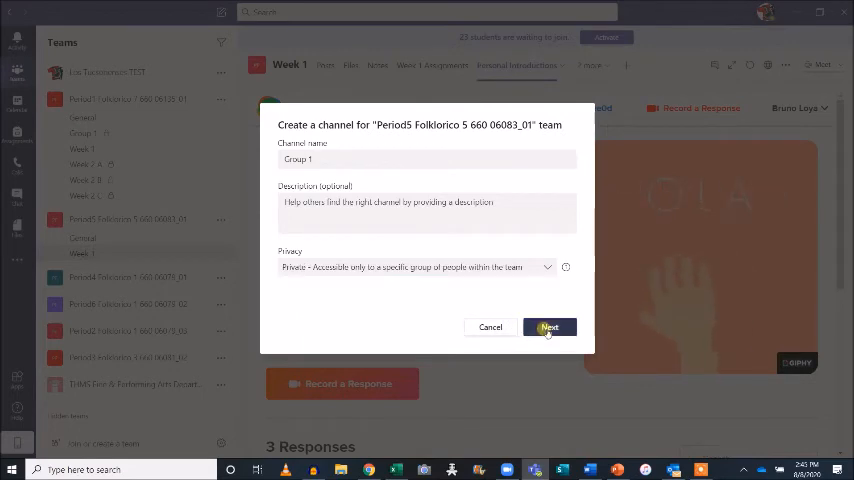
Create the private Group 1 channel, search the Teachers list briefly, then skip adding members.
left_click(548, 328)
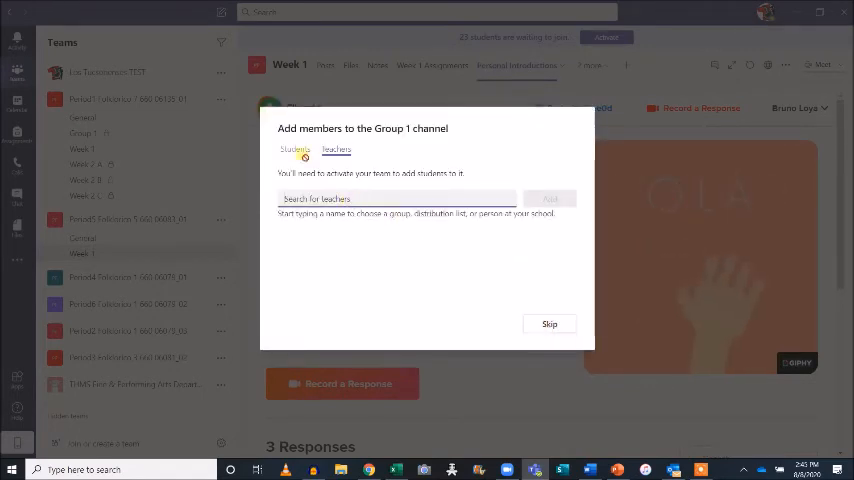
left_click(336, 148)
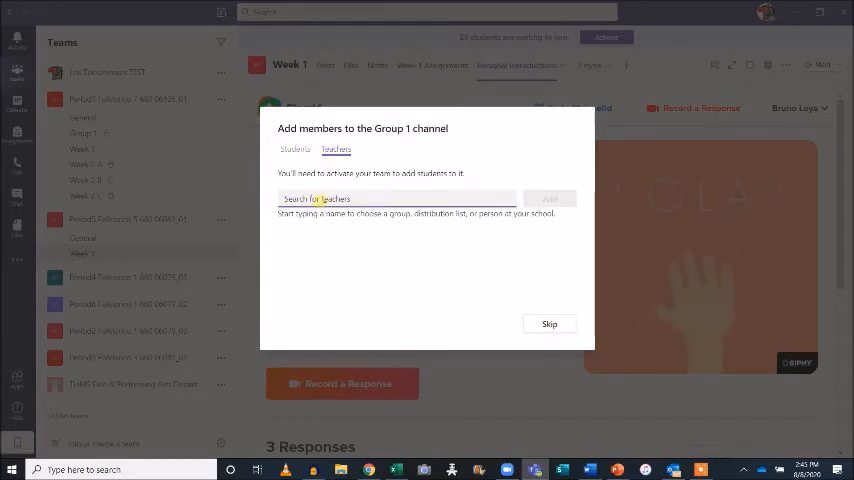
type("080")
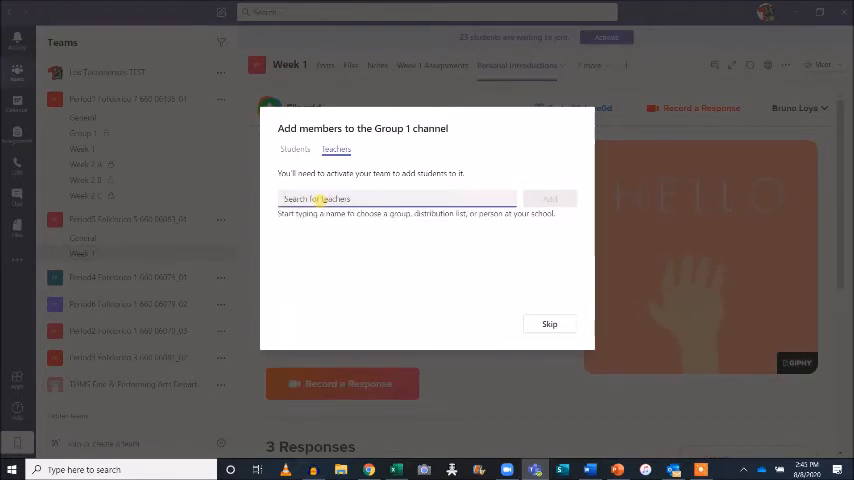
type("loya")
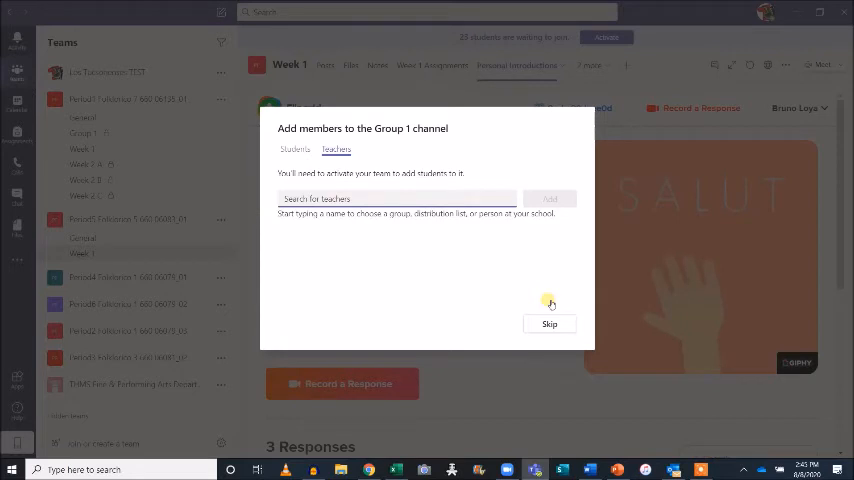
mouse_move(556, 340)
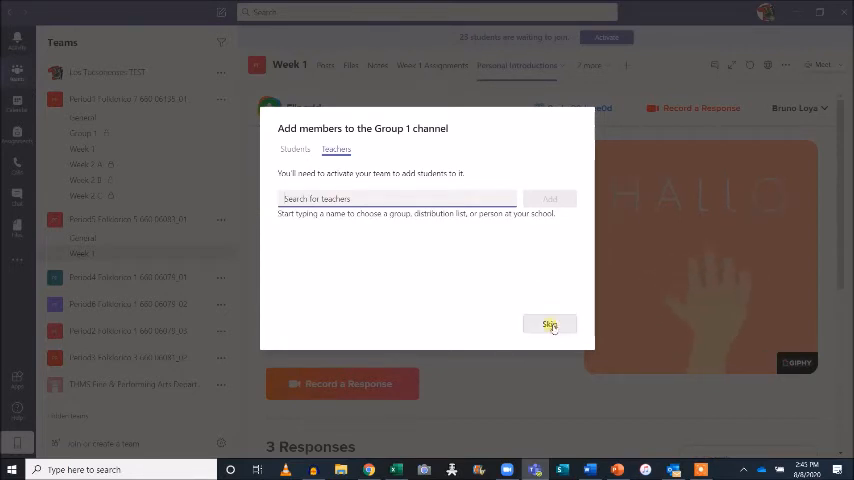
left_click(550, 324)
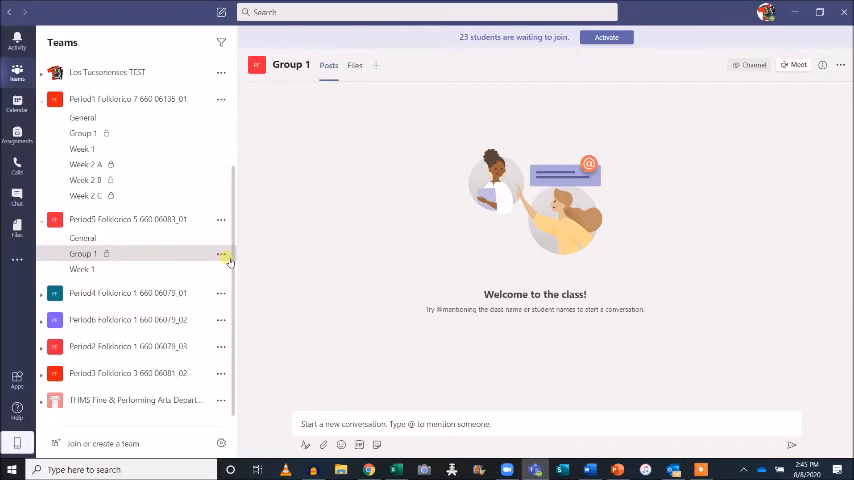
mouse_move(228, 254)
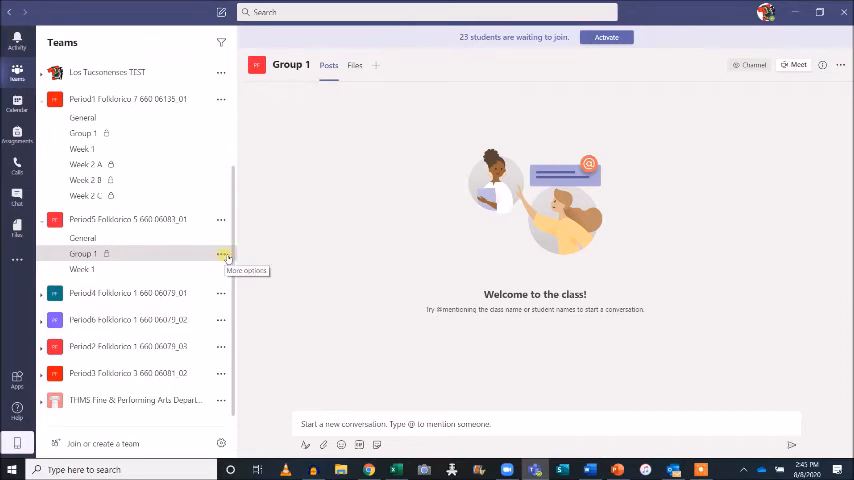
Bring up Manage channel for Group 1 from its options menu, showing owners and members.
left_click(226, 252)
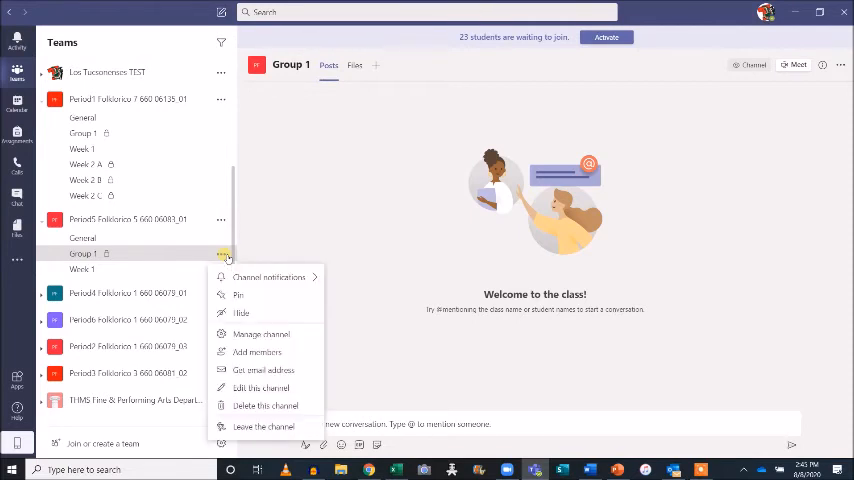
mouse_move(260, 334)
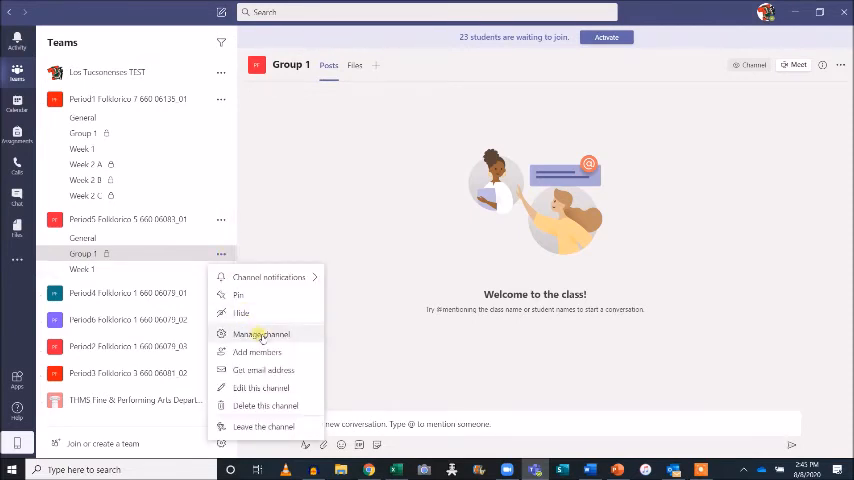
left_click(260, 334)
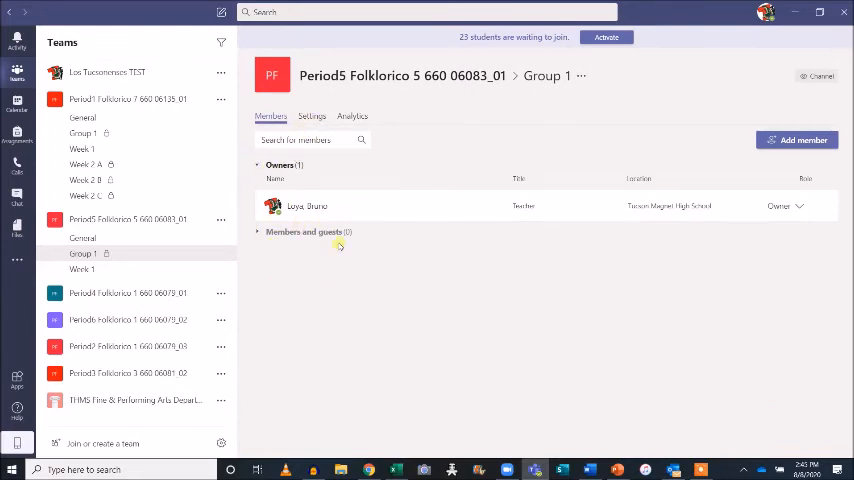
mouse_move(304, 232)
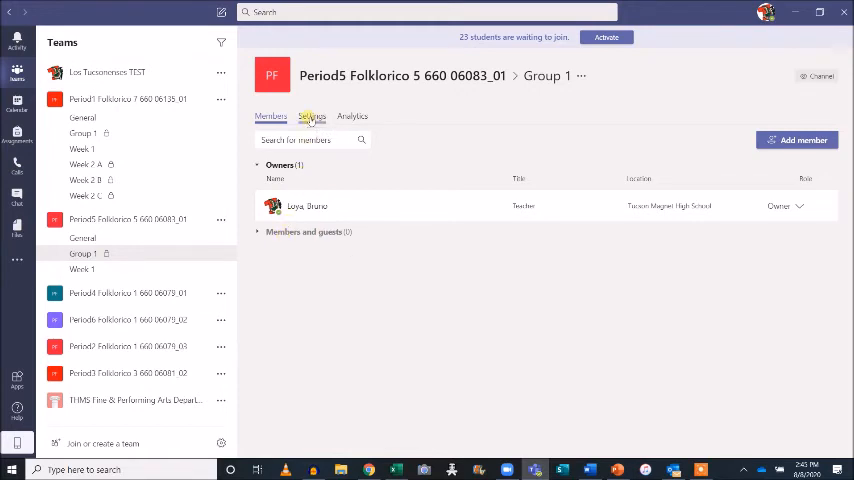
Allow members to manage tabs, block owner/member message deletion and editing, and expand Fun stuff.
left_click(312, 116)
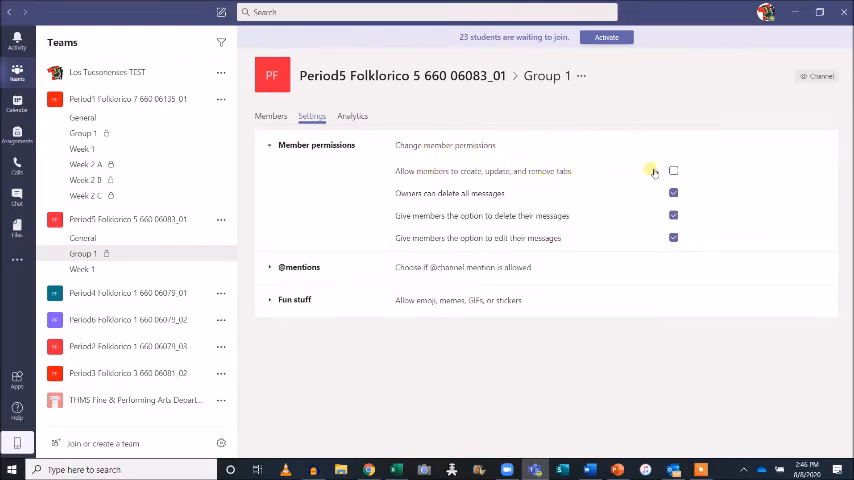
left_click(672, 172)
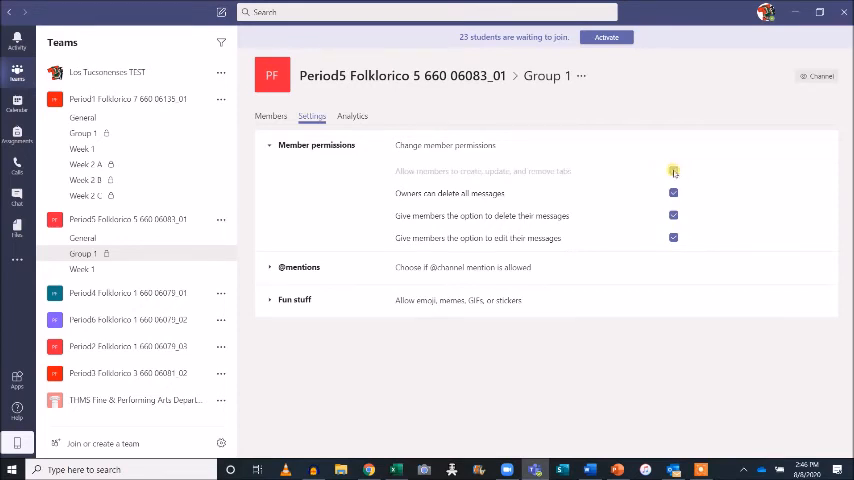
left_click(672, 172)
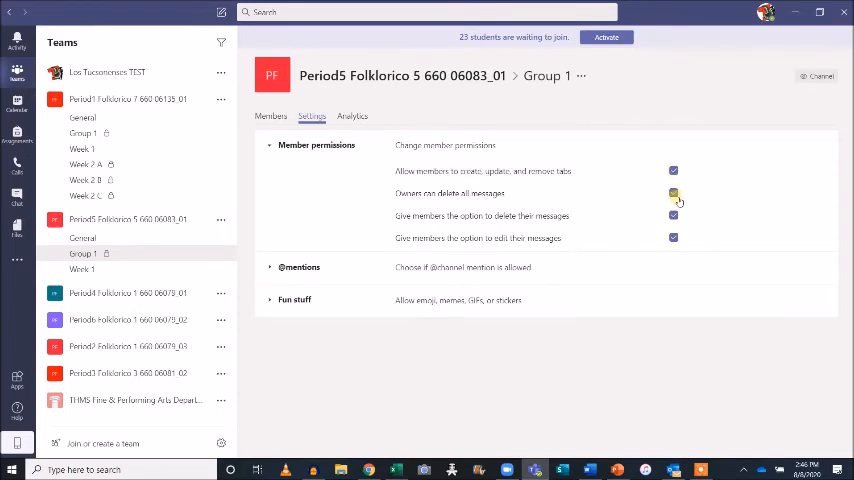
left_click(672, 192)
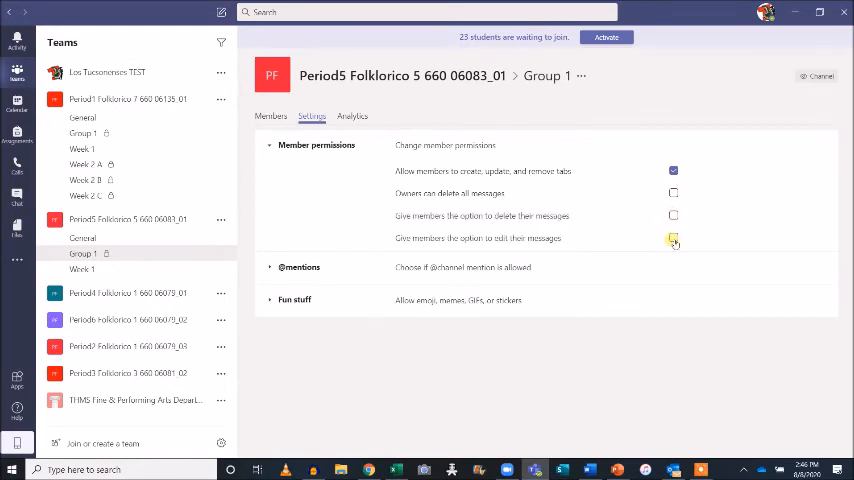
left_click(672, 238)
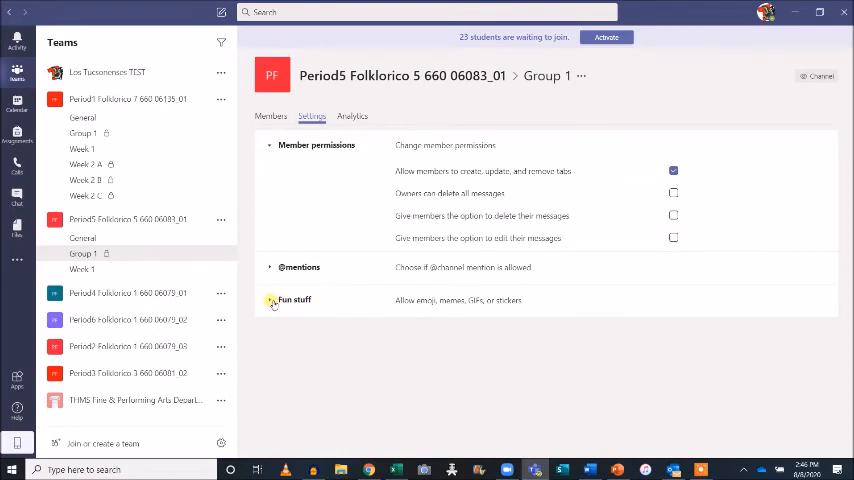
left_click(270, 300)
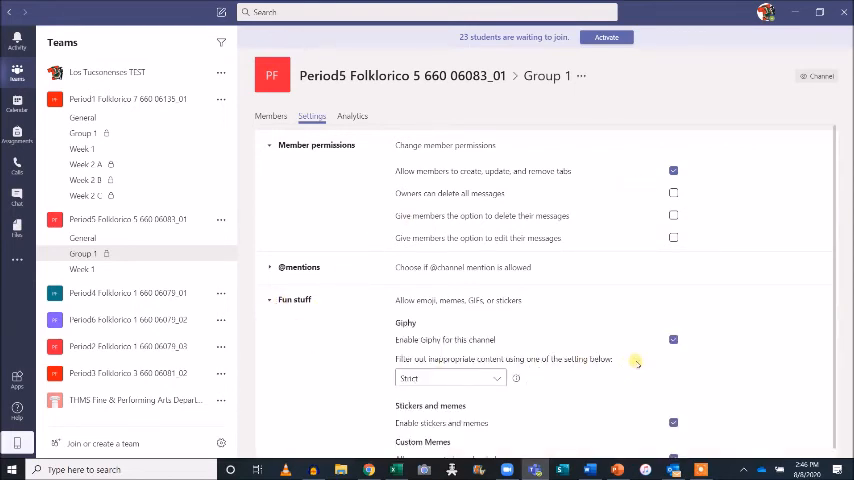
mouse_move(270, 116)
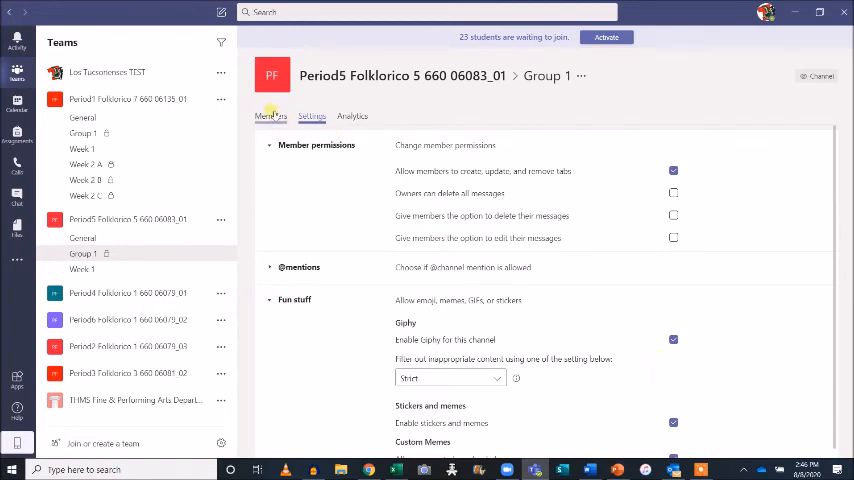
Show Group 1's Analytics for the last 7 days.
left_click(352, 116)
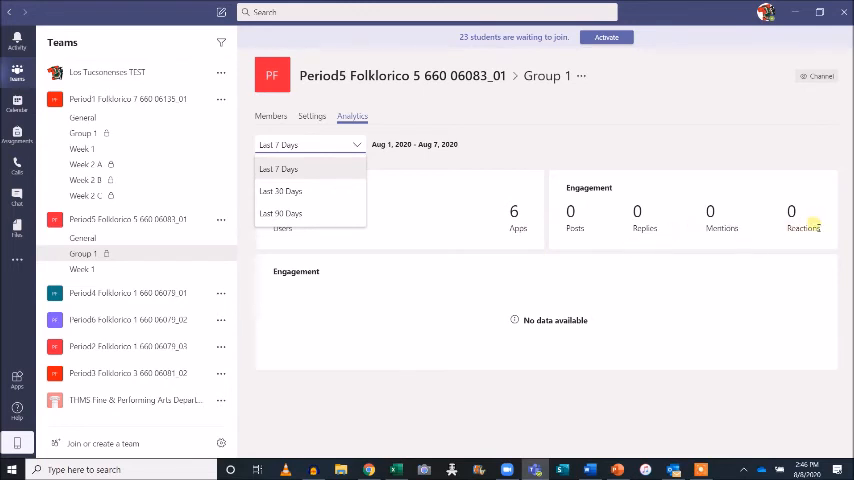
mouse_move(472, 110)
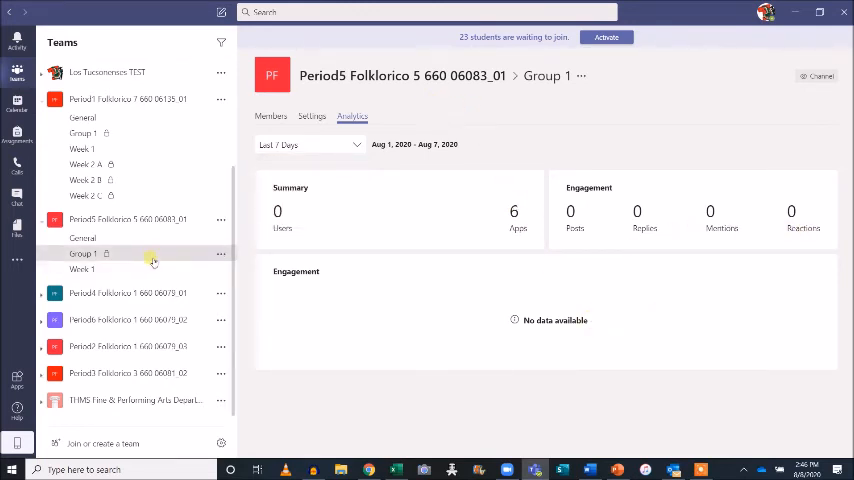
Edit the team to Advanced Folklorico (Period 5) with subject Art and Design and update it.
left_click(220, 220)
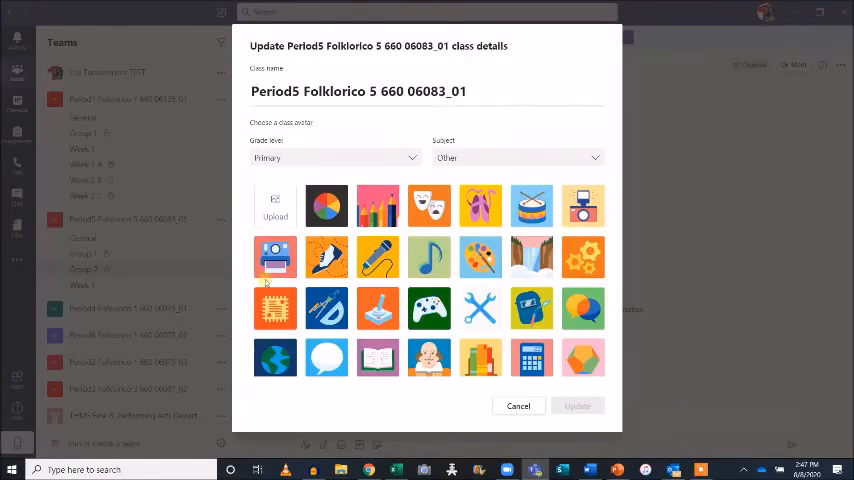
double_click(444, 92)
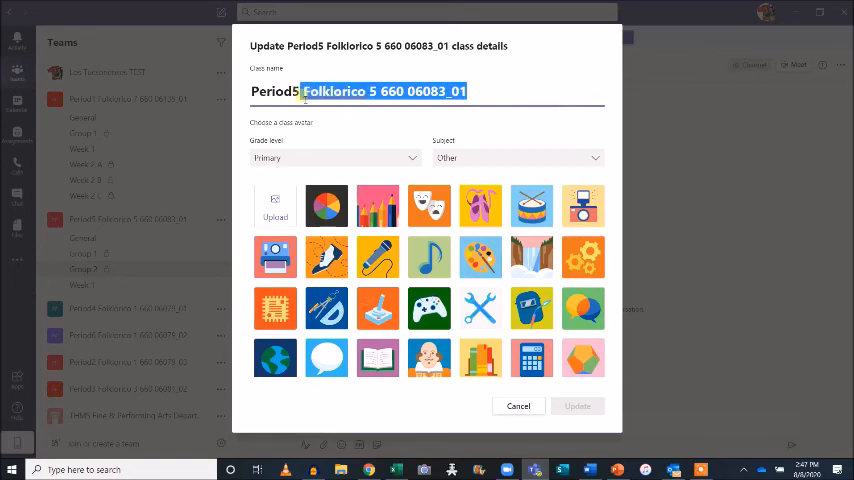
type("Advanced Folklorico (Period 5")
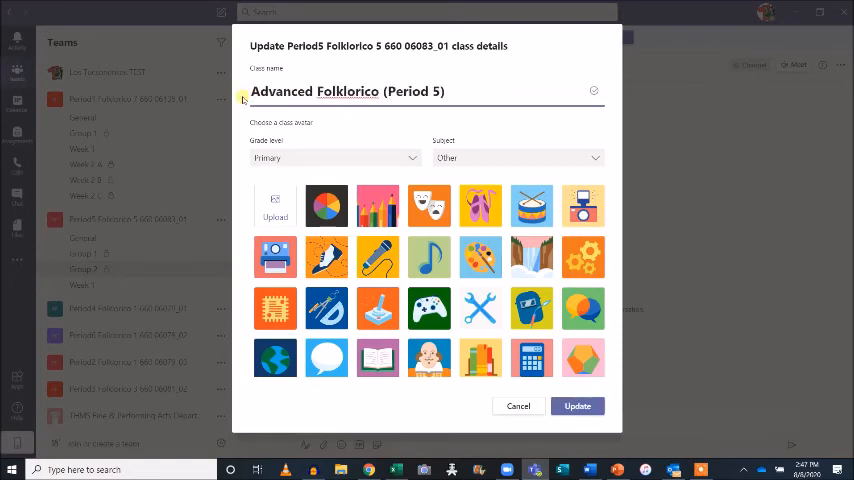
left_click(412, 158)
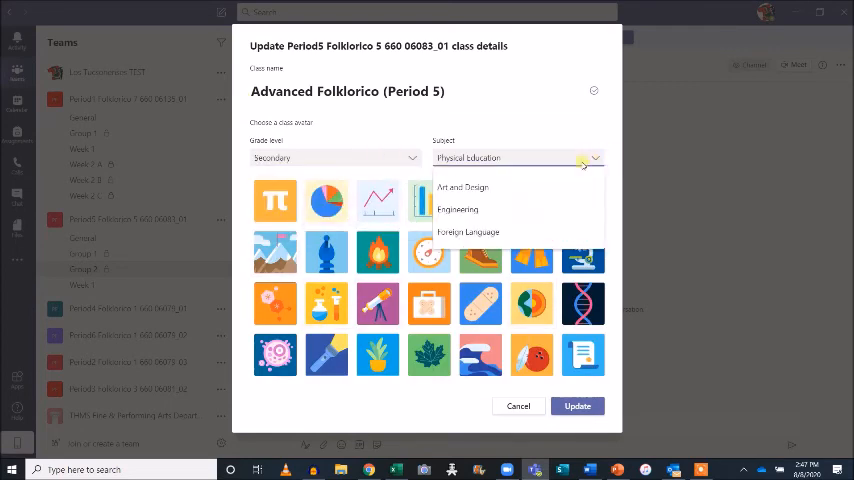
left_click(462, 188)
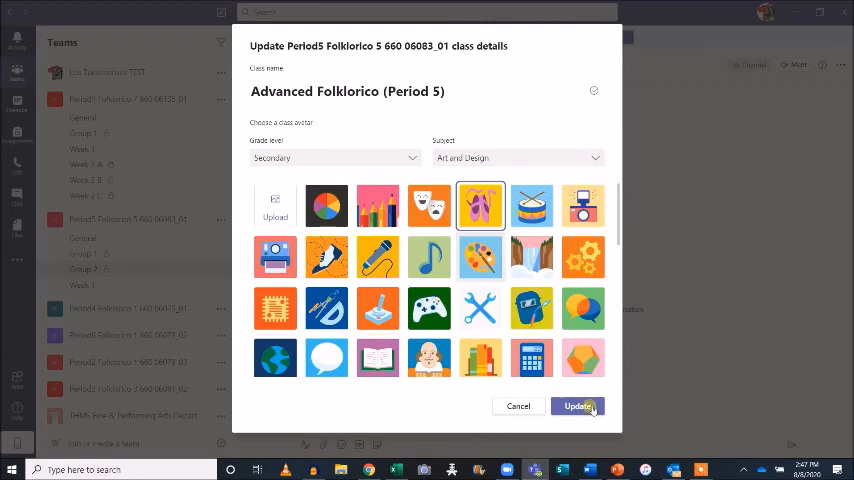
left_click(578, 404)
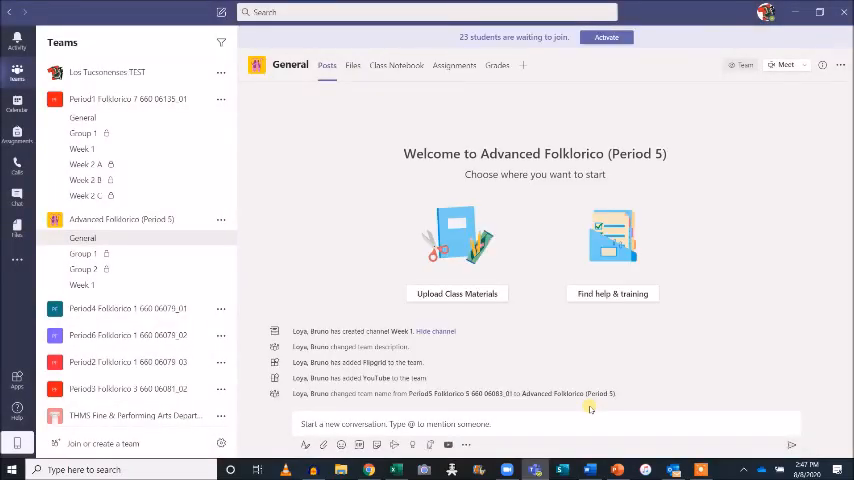
left_click(82, 238)
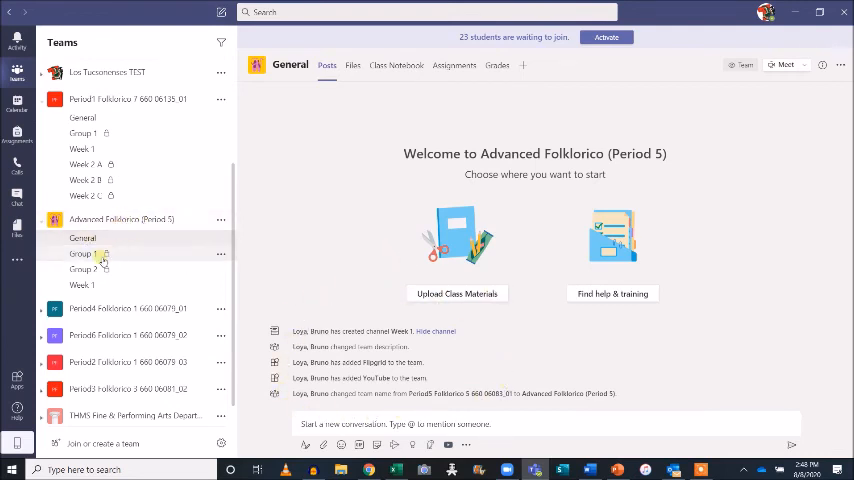
left_click(82, 284)
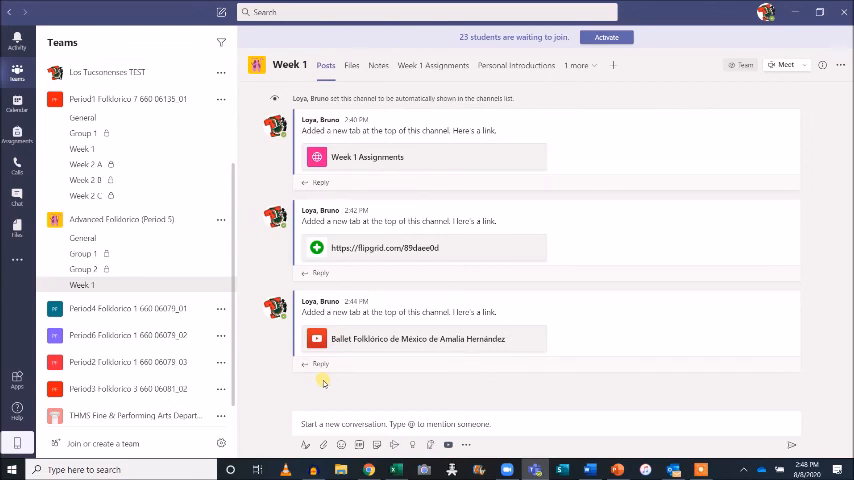
left_click(82, 238)
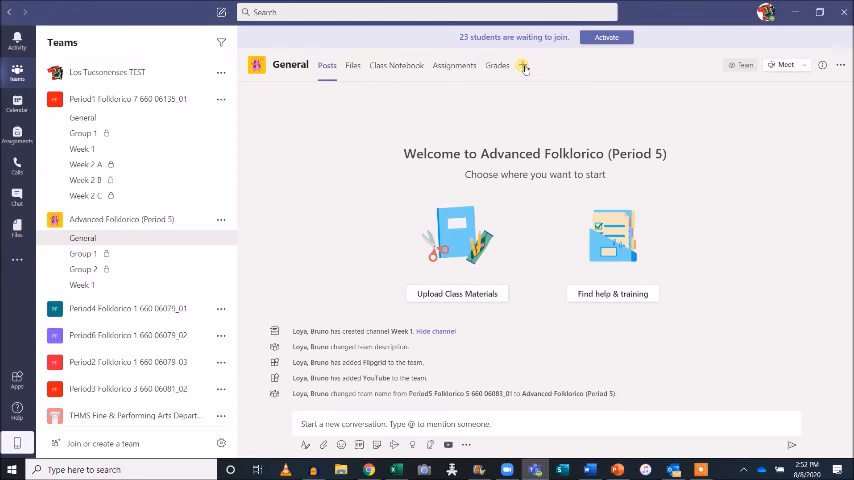
Add a Forms tab in General linking the existing 2020-21 Syllabus Acknowledgment (Student) form.
left_click(524, 64)
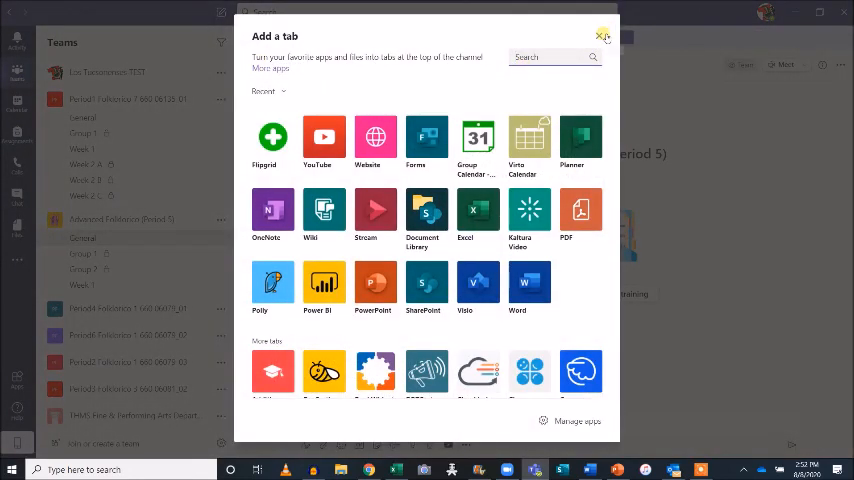
mouse_move(602, 36)
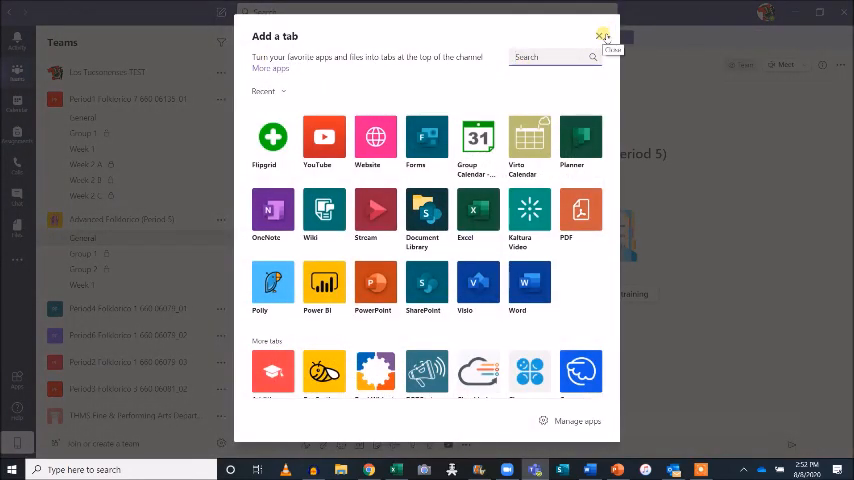
mouse_move(540, 88)
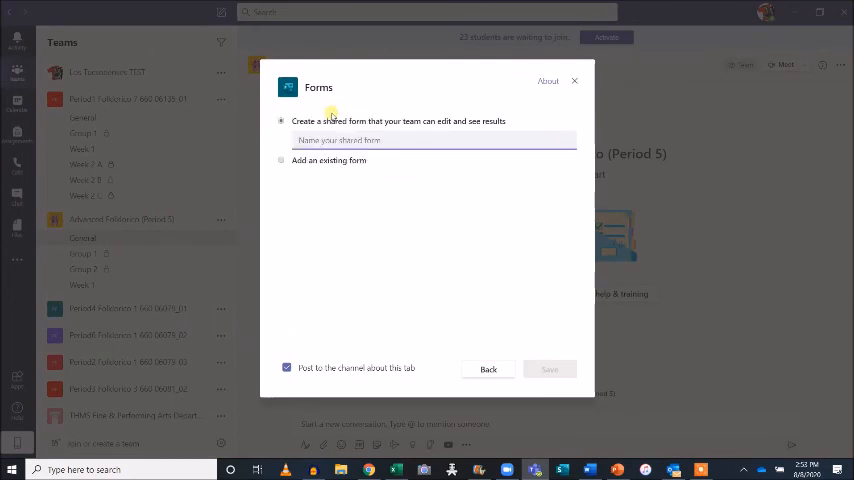
left_click(282, 160)
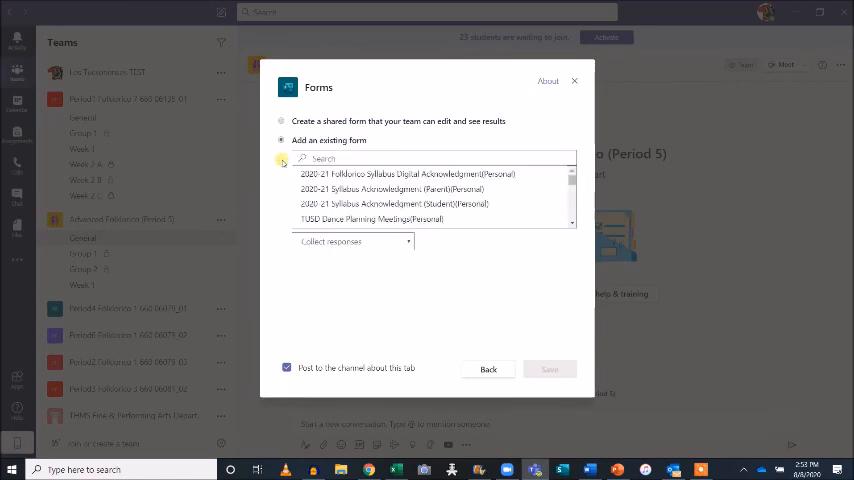
mouse_move(338, 172)
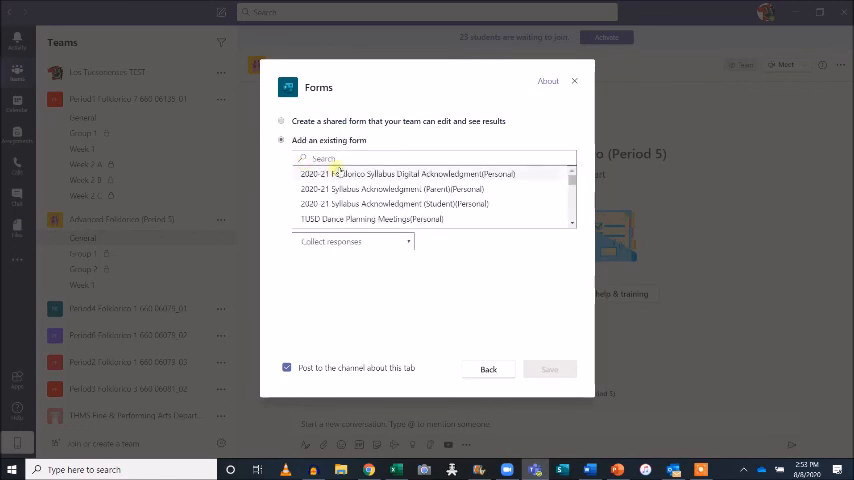
left_click(430, 204)
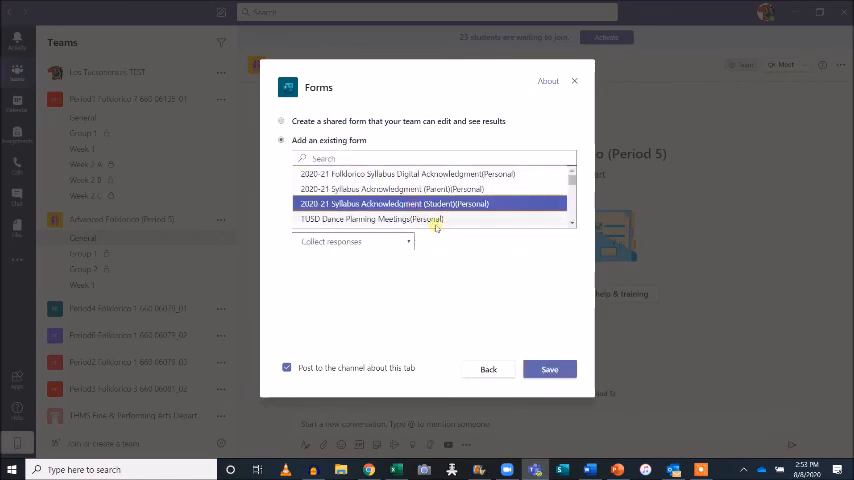
left_click(548, 368)
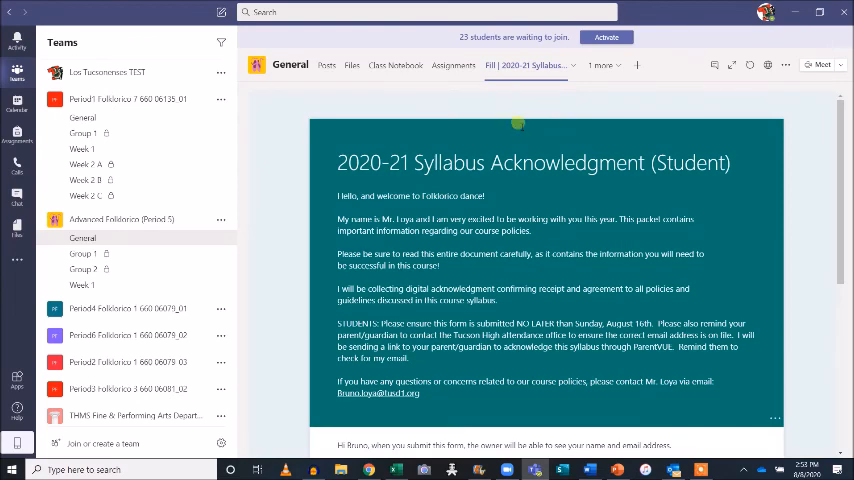
Begin renaming the new syllabus form tab from its options menu.
left_click(570, 64)
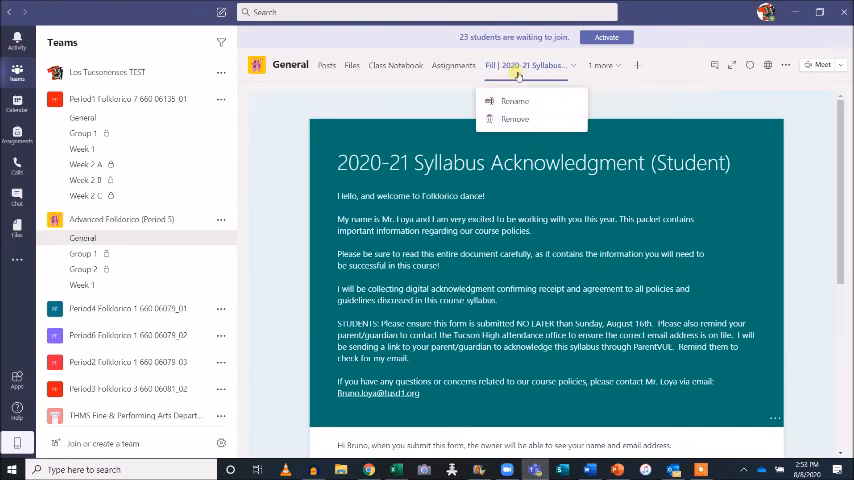
left_click(516, 100)
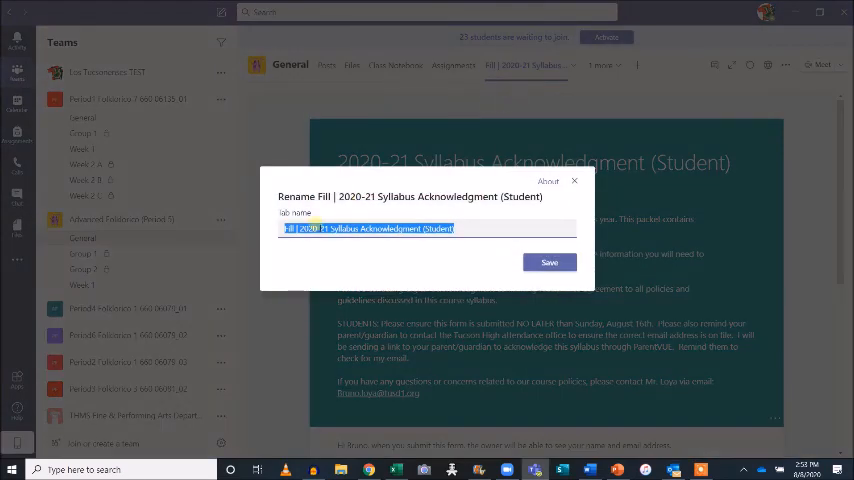